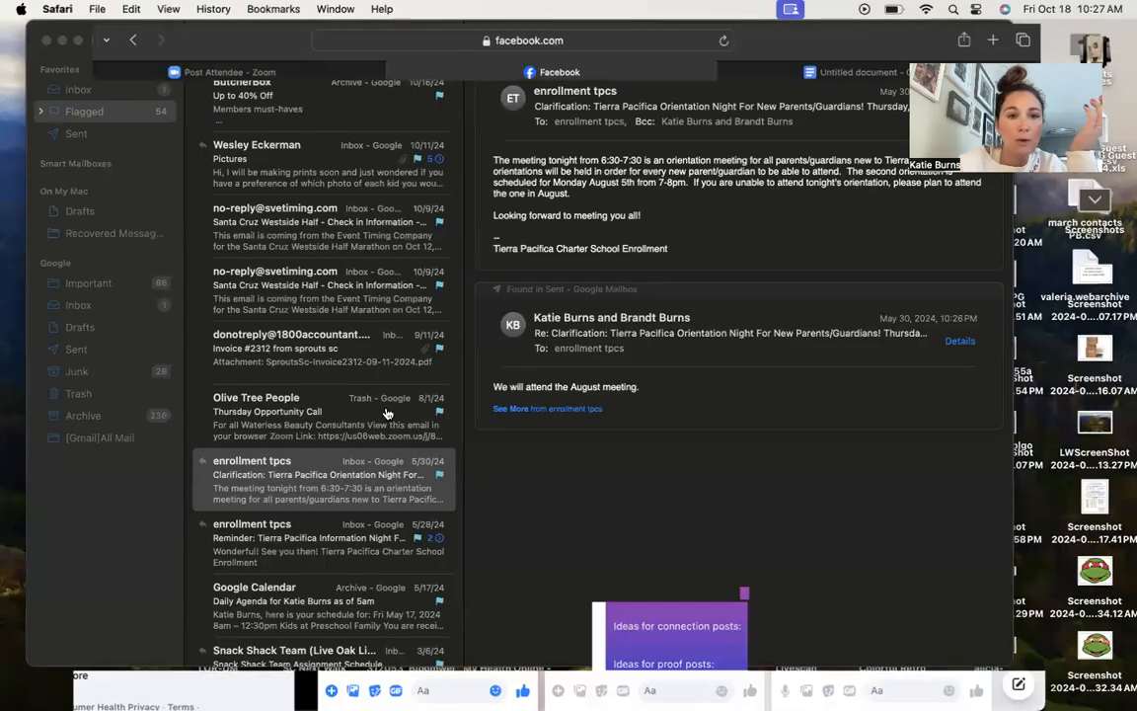
Switch from Apple Mail back to the weekly content-planning document
left_click(859, 71)
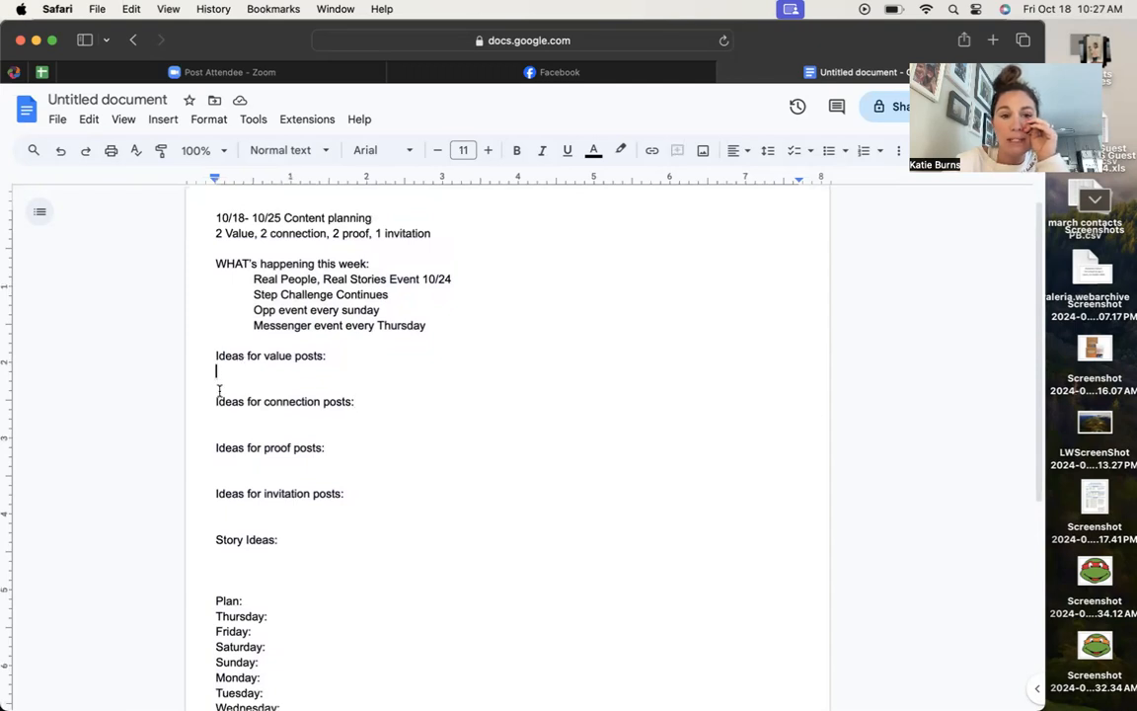
Add 'Invite for RPRS-' under the invitation post ideas
left_click(221, 510)
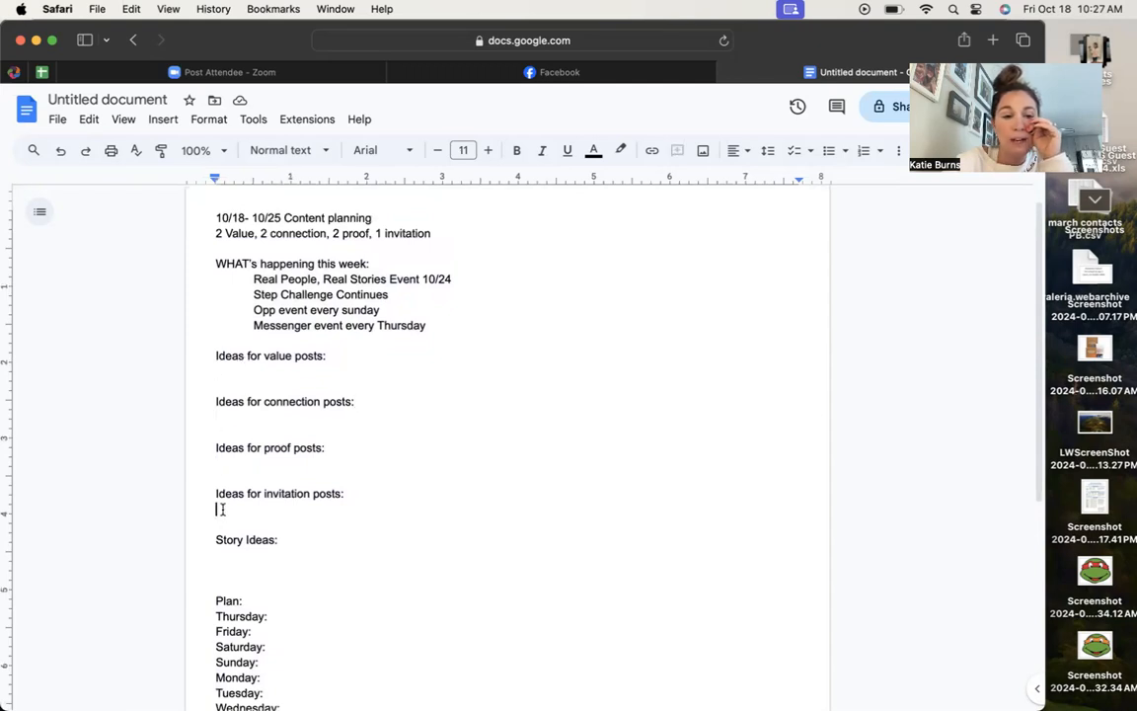
type("Invite")
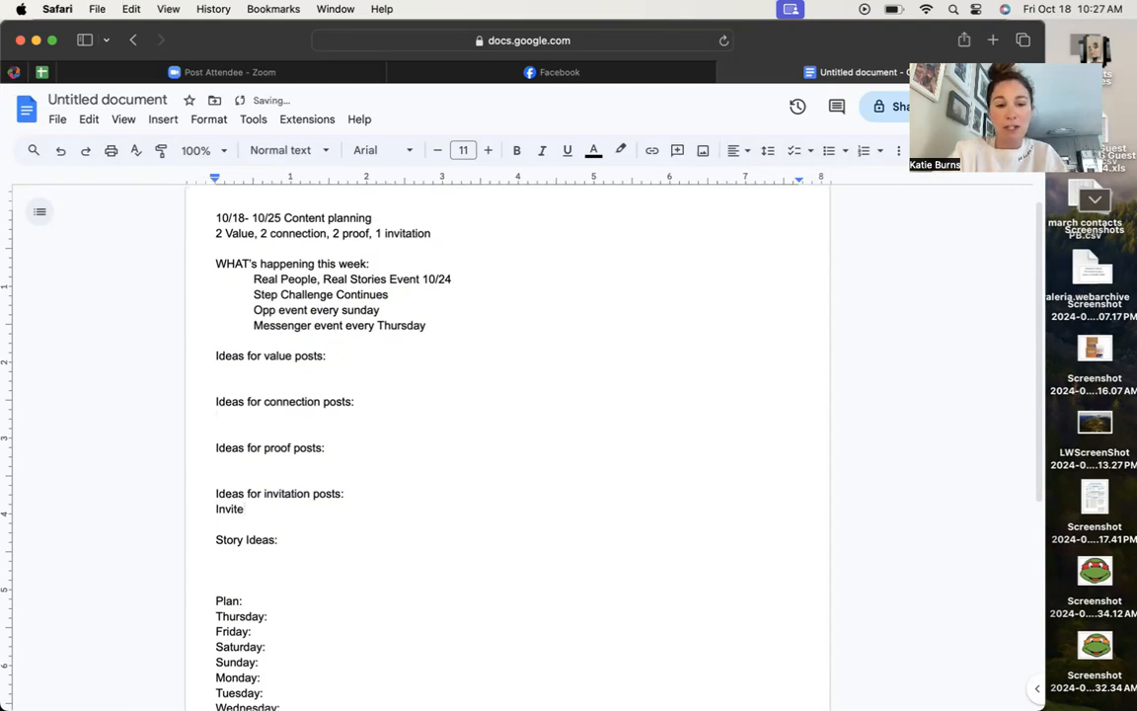
type("for re")
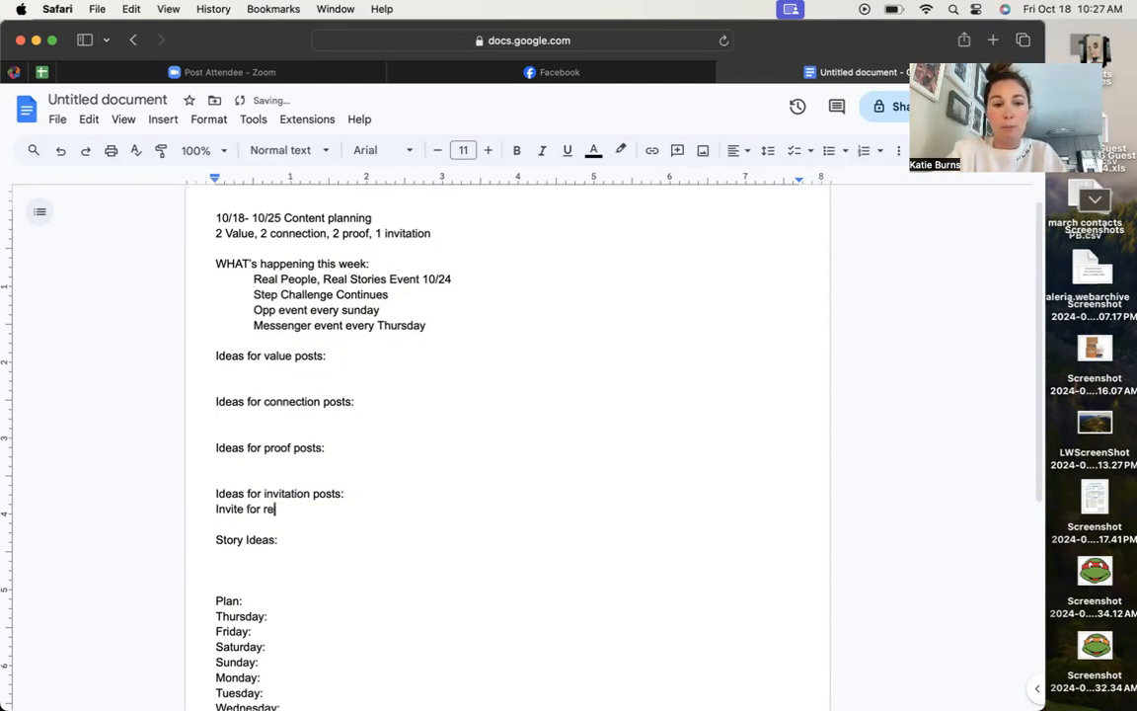
type("RPRS")
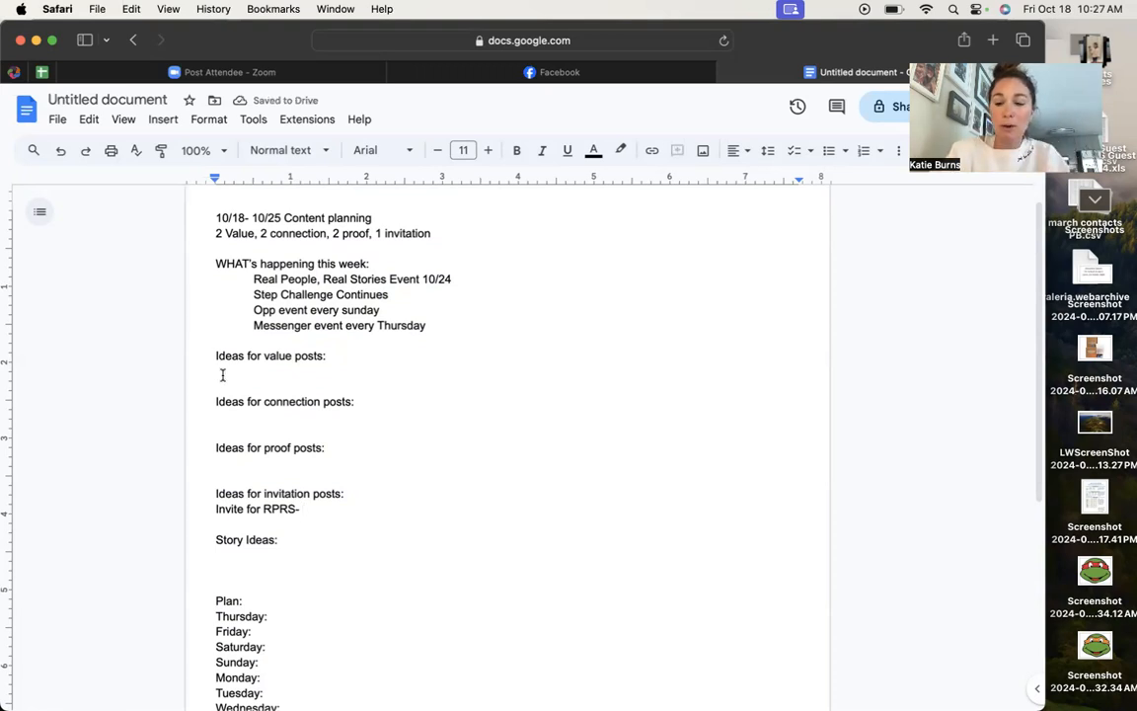
Add '-sharing about our toy storage system' as a value-post idea
type("-sharing about our")
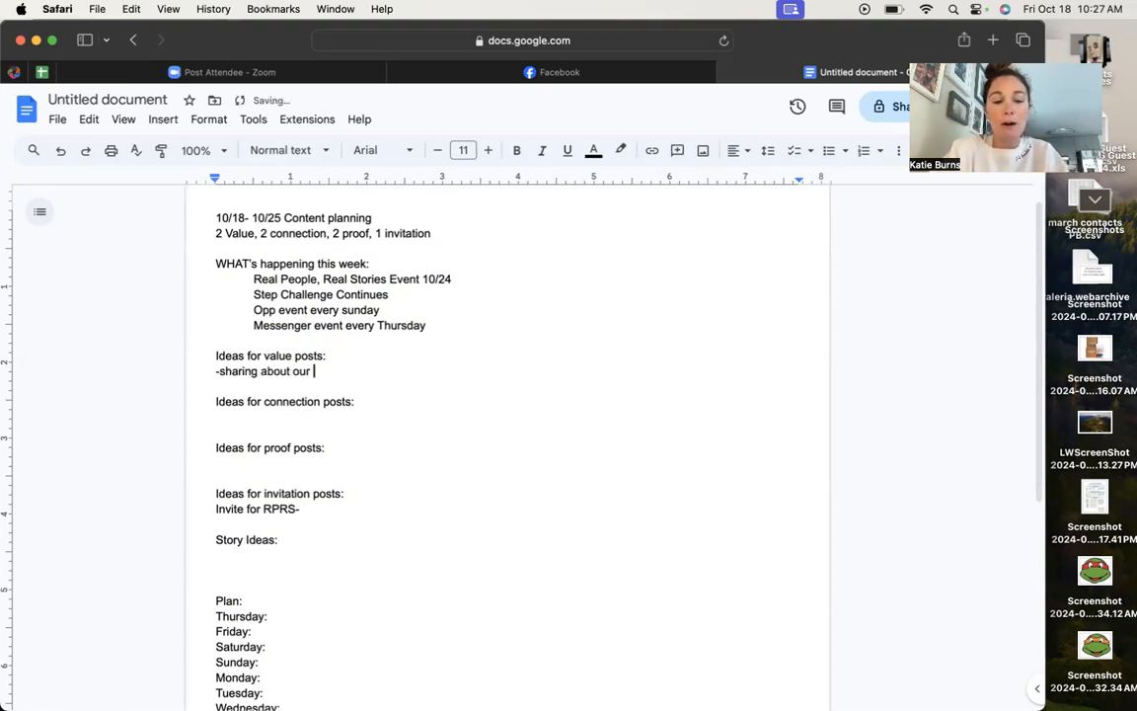
type("toy storage")
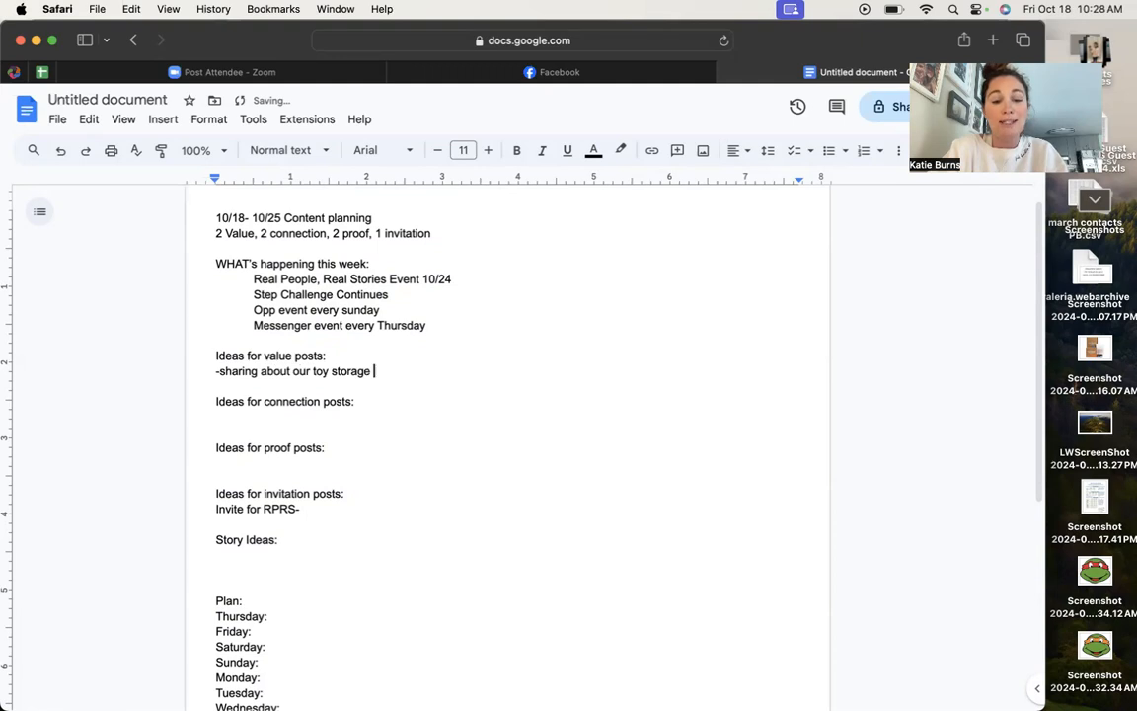
type("system")
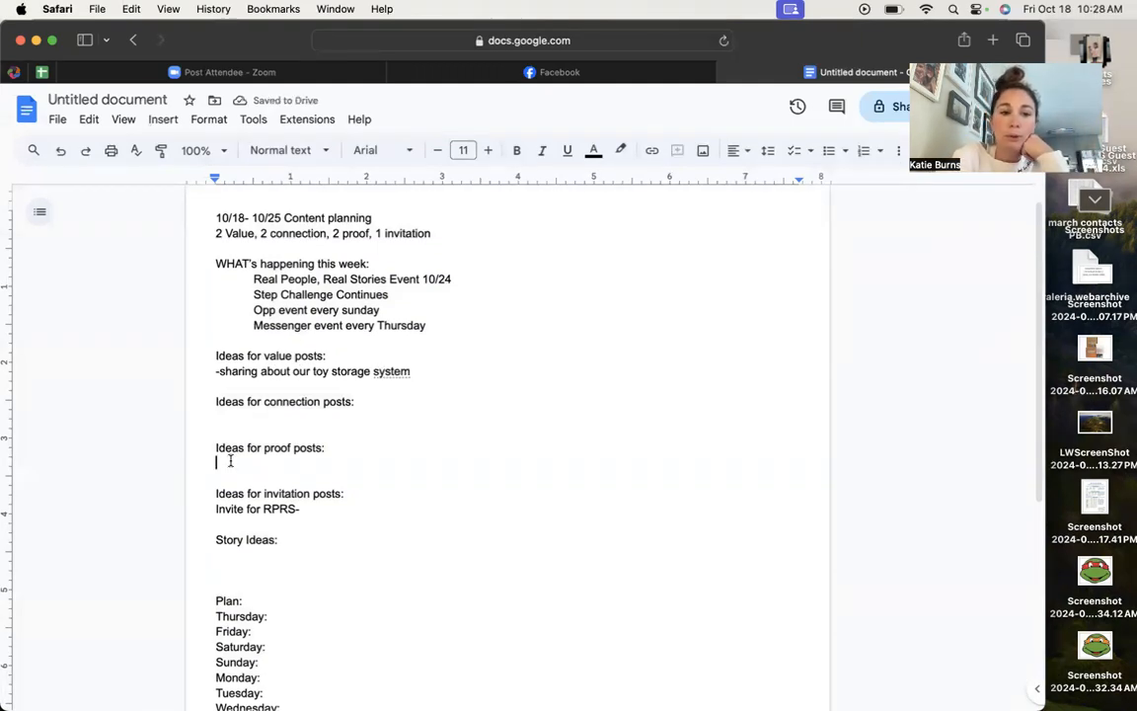
Add '-talk about debt payoff' and '-before and after' as proof-post ideas
type("-")
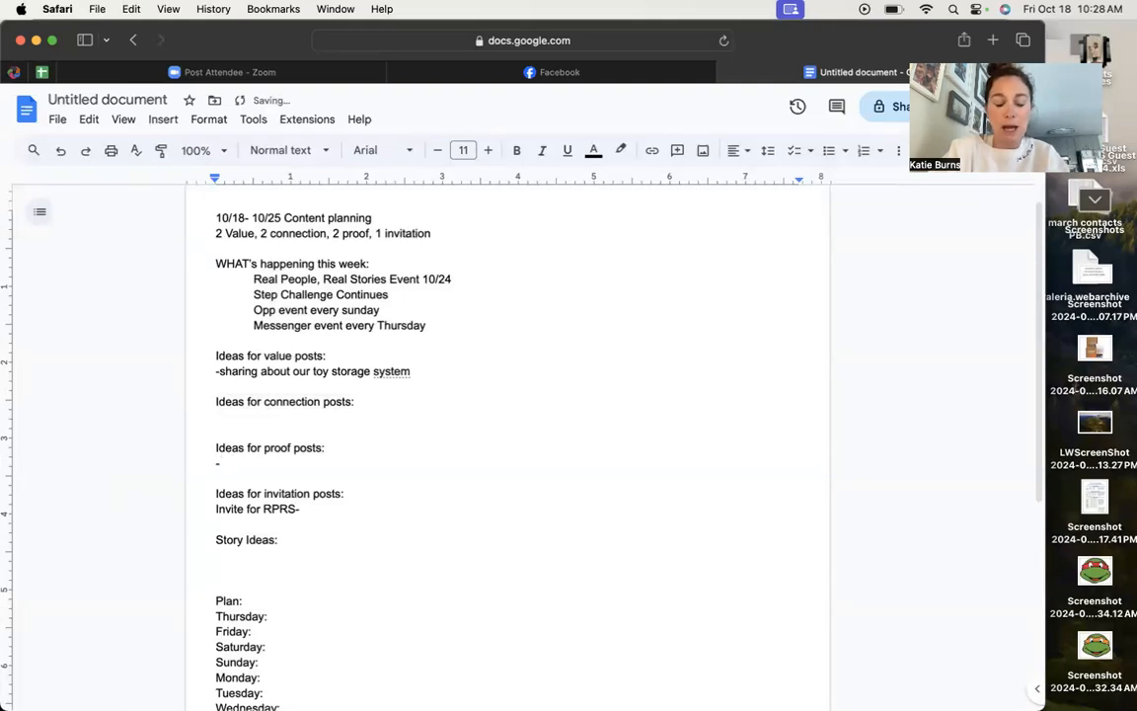
type("talk about debt payoff")
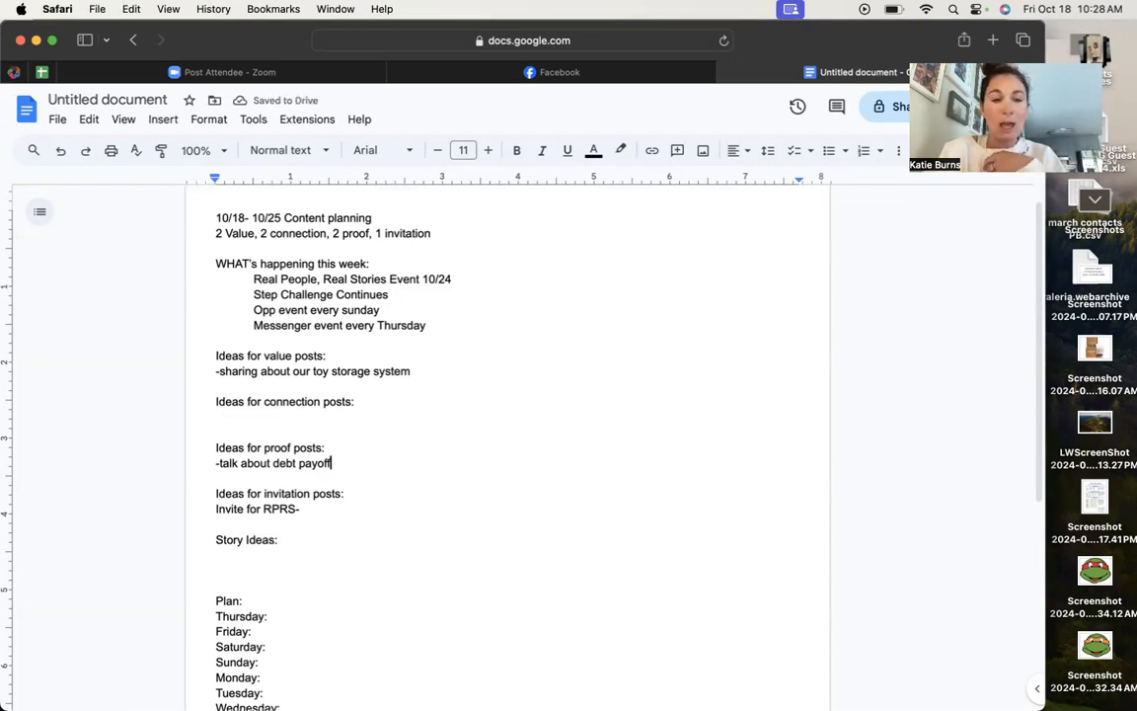
type("-before an")
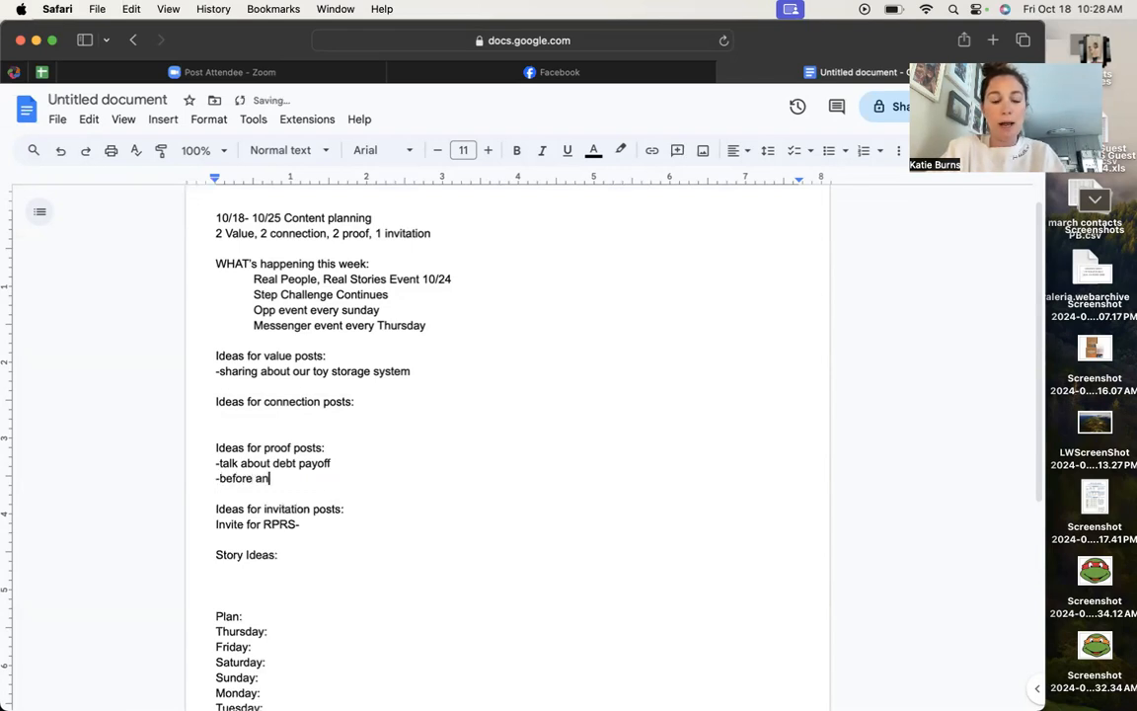
type("d after")
type("-")
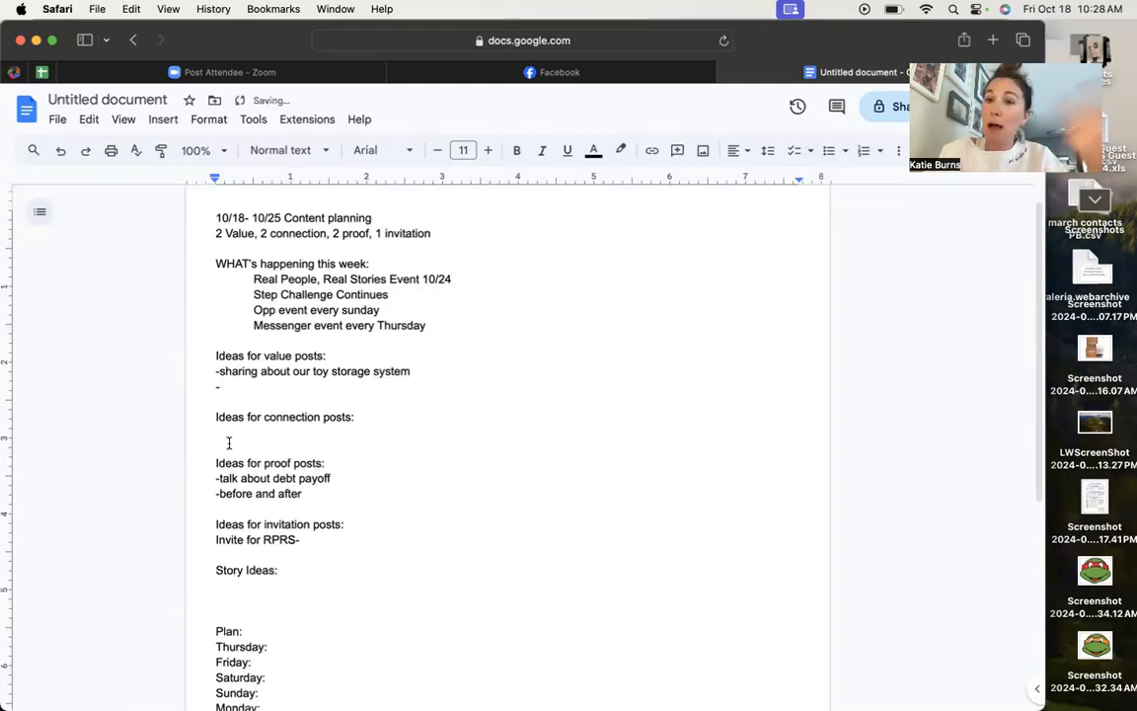
Add '-reel about kids art projects for the season' as a second value-post idea
type("reel")
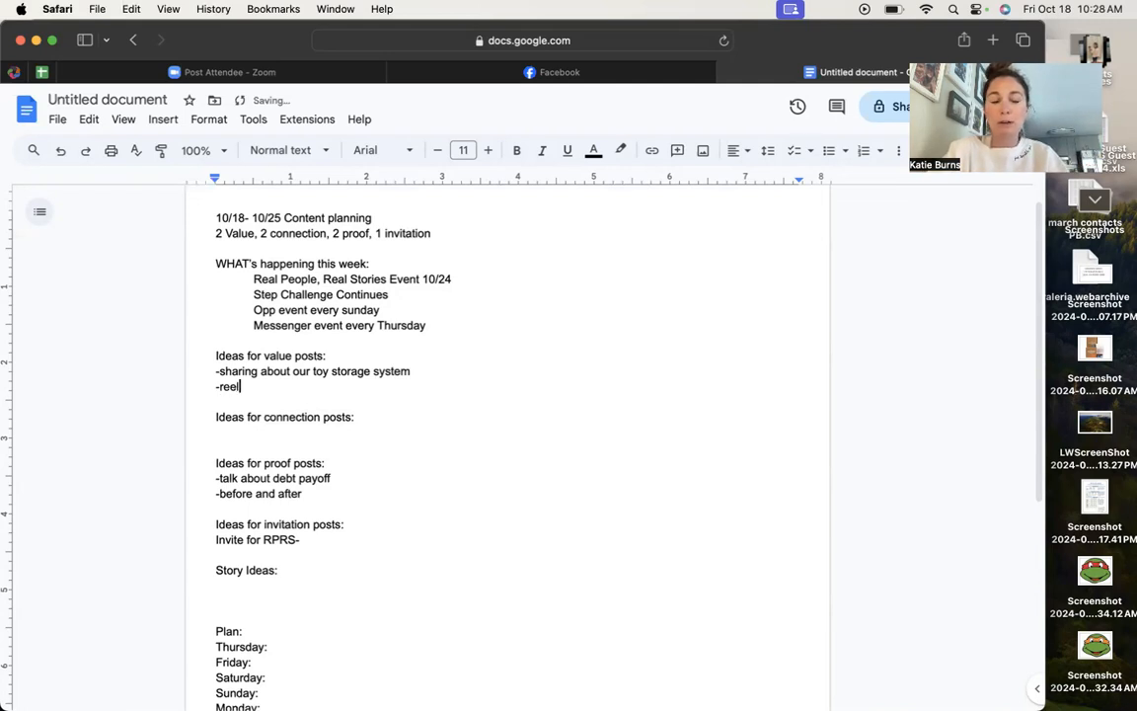
type("about")
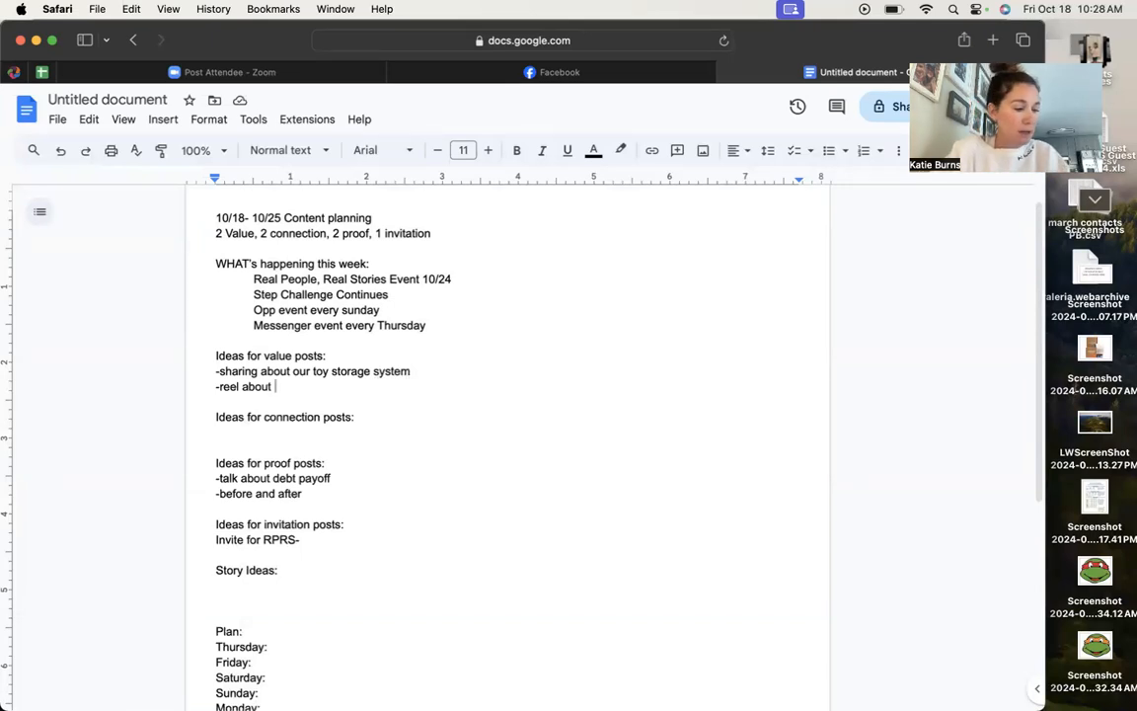
type("kids art projec")
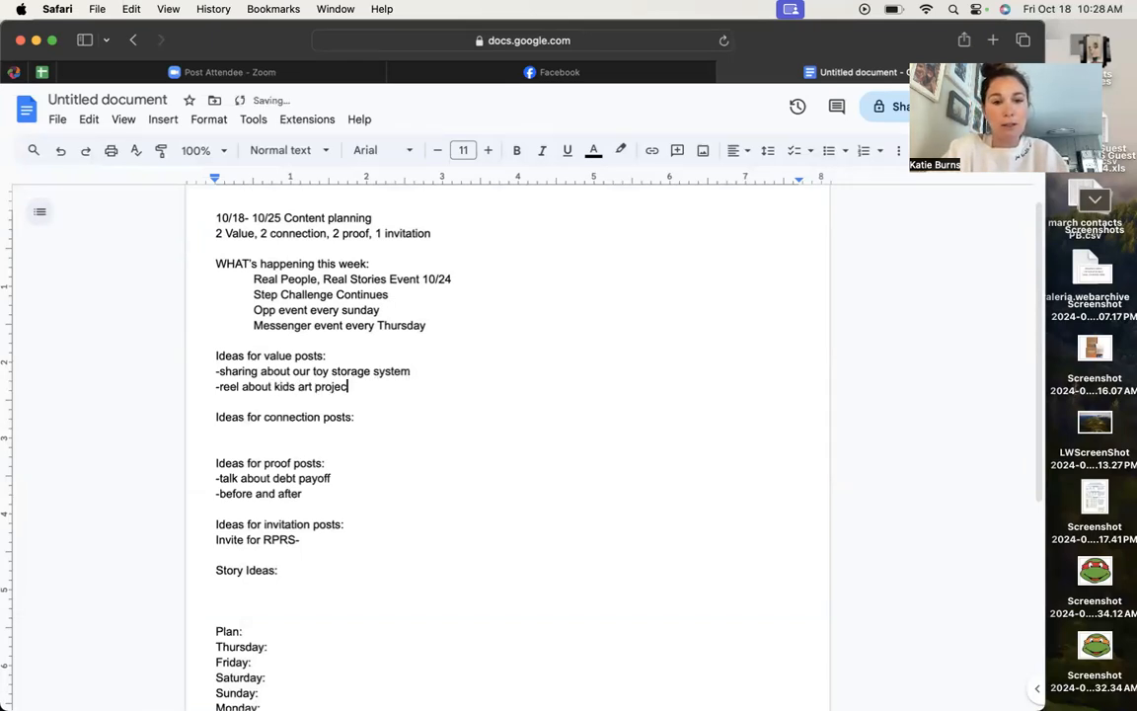
type("ts for the season")
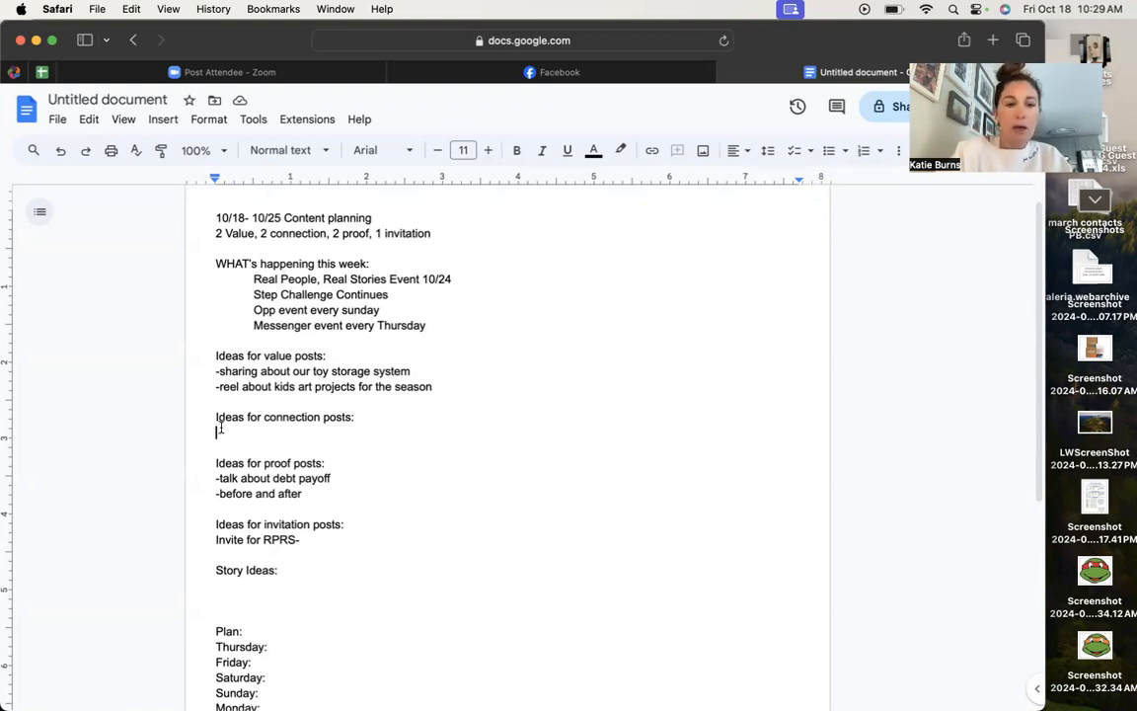
Add '-pumpkin patch' under the connection post ideas
type("-pumpkin")
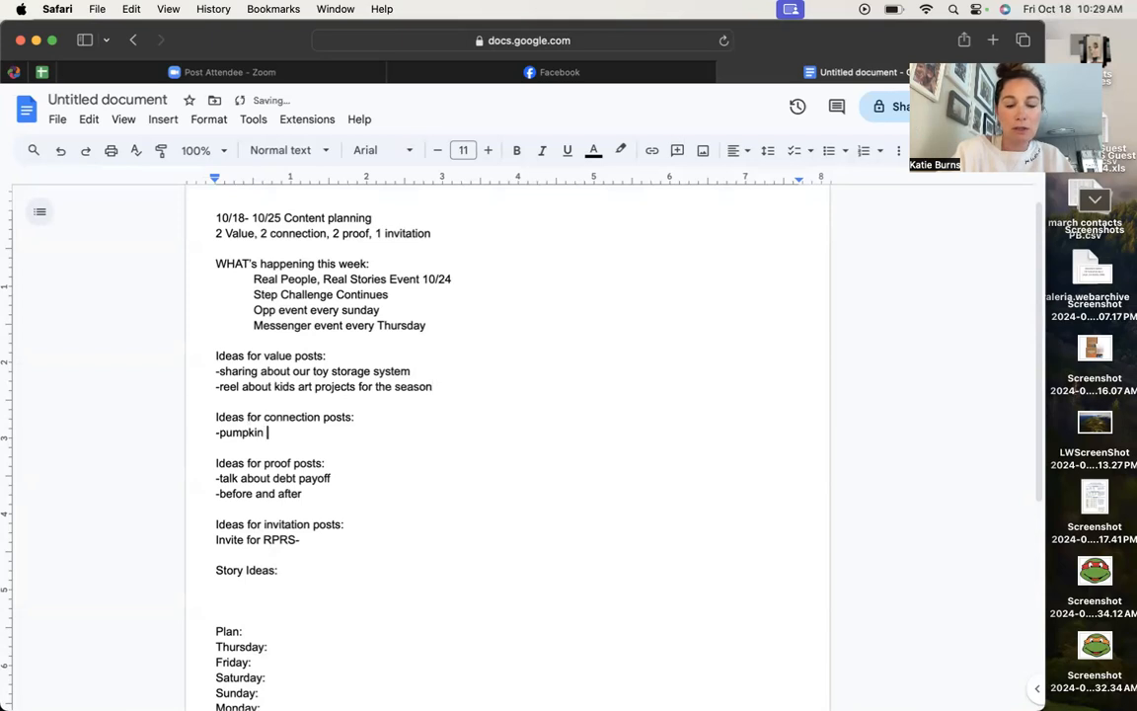
type("patch")
type("-")
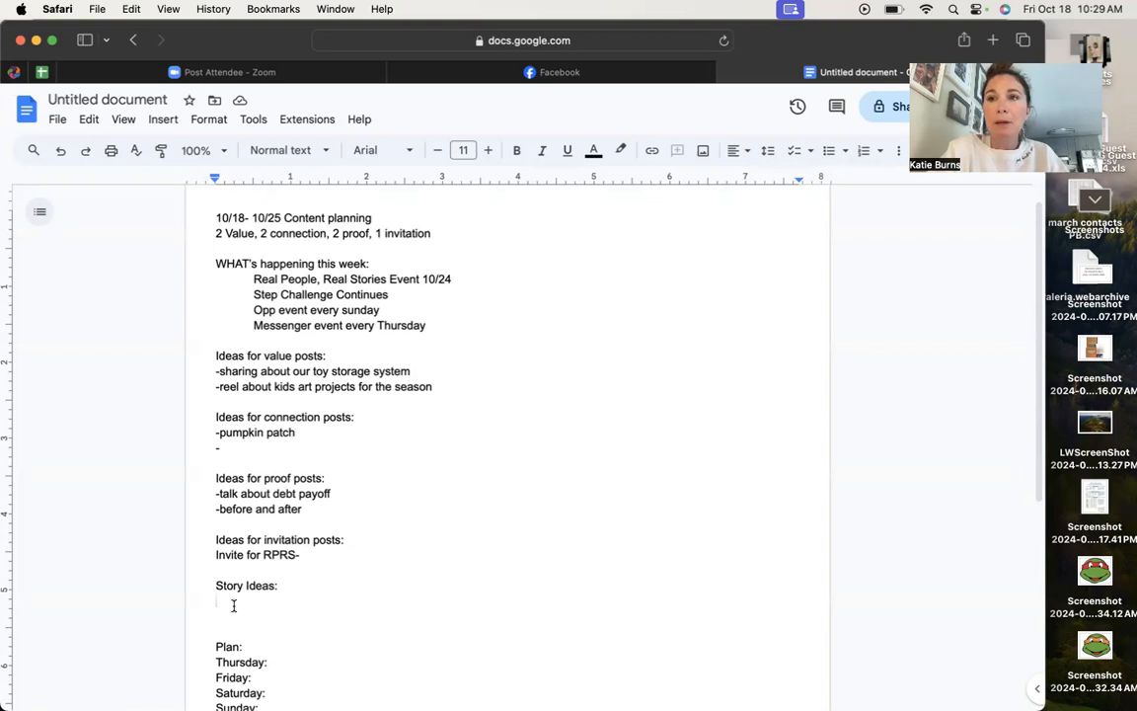
Add a 'Sharing sip, shake, step' story idea
type("sharin")
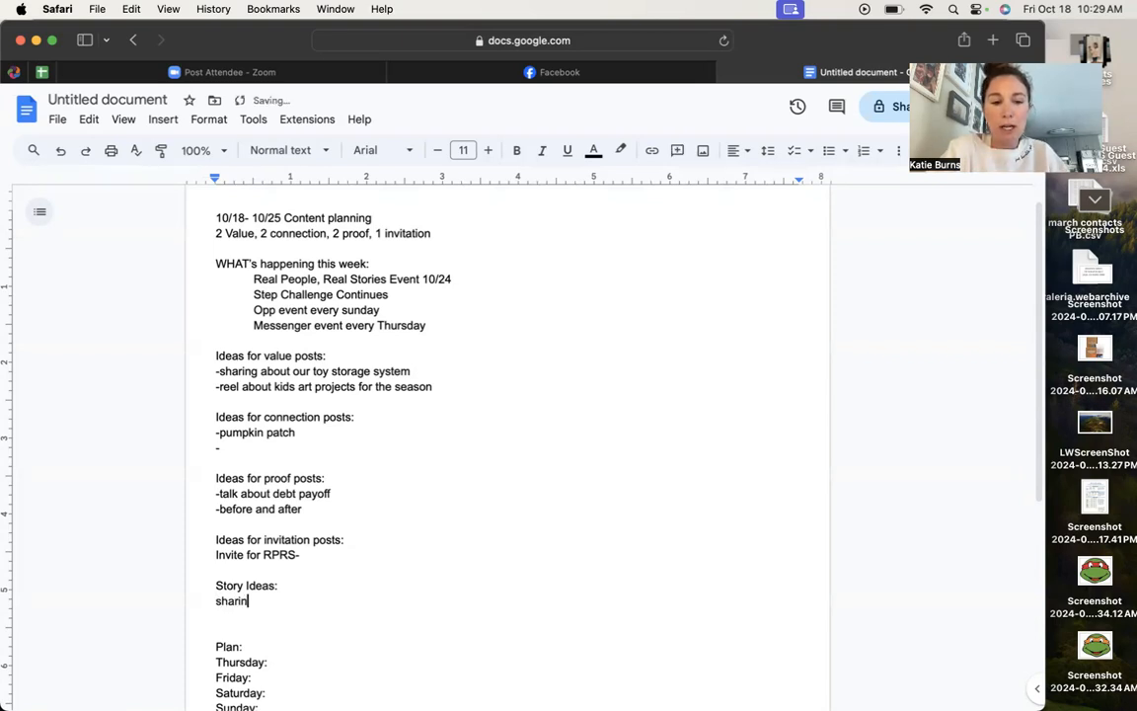
type("Sharing s")
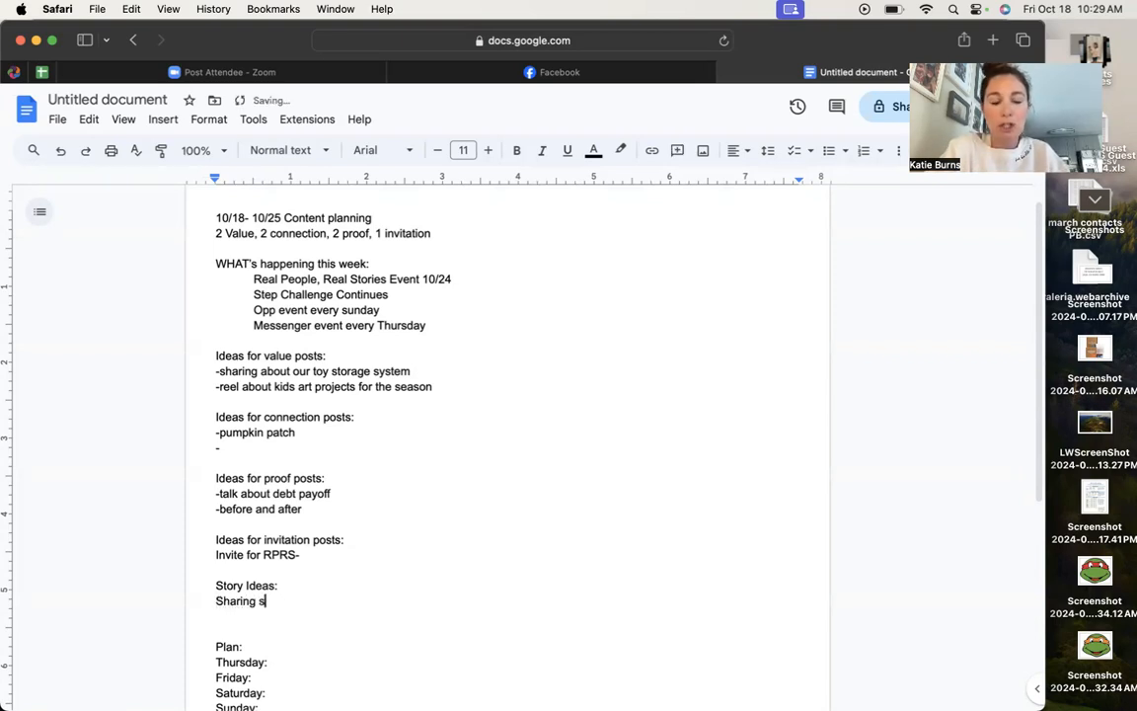
type("ip, shake,s")
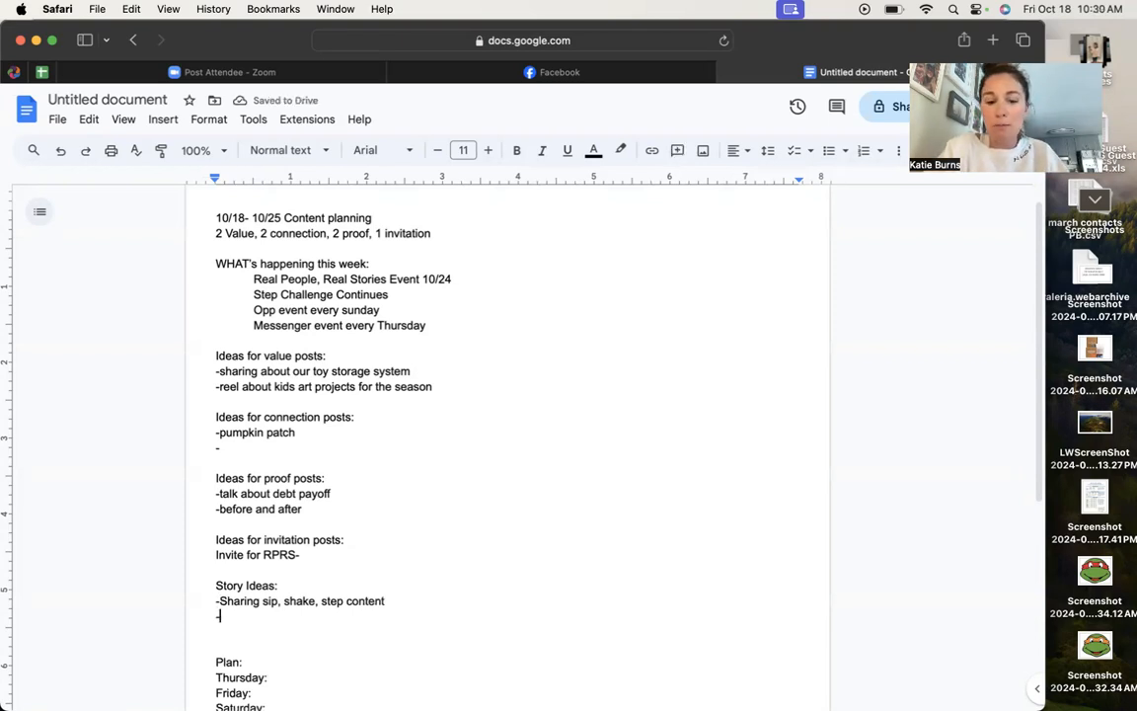
Add '-sharing an easy meal/snack' as a story idea, correcting the wording
type("-sharing one easy meal")
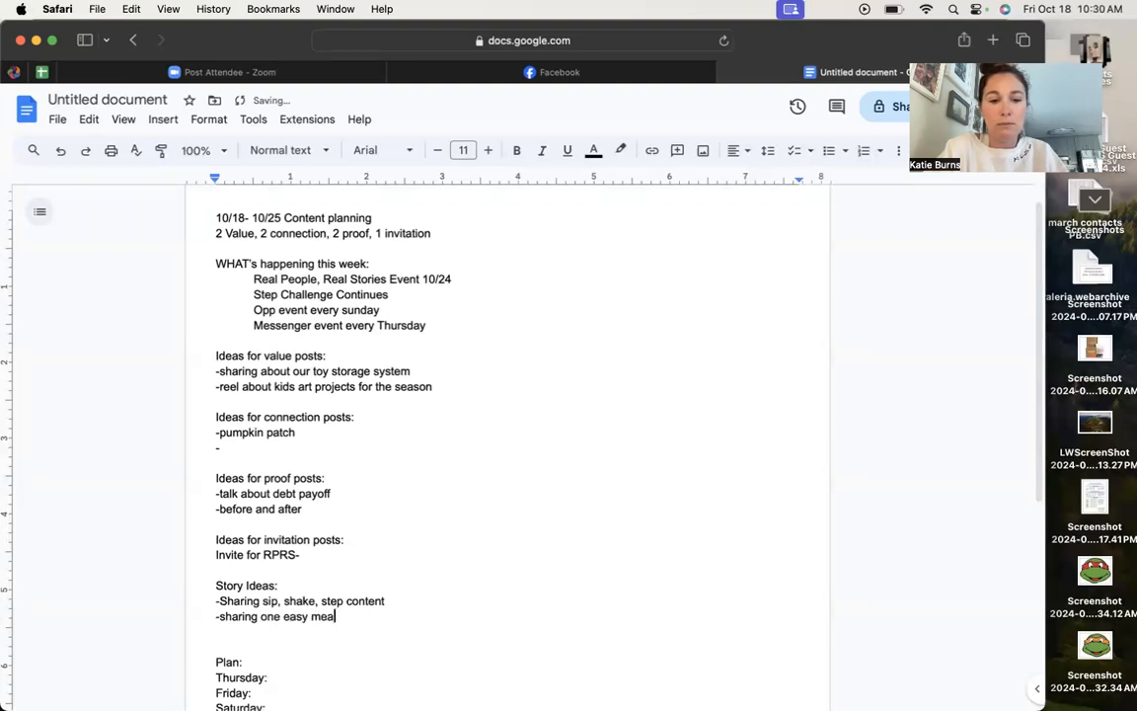
type("l/snac")
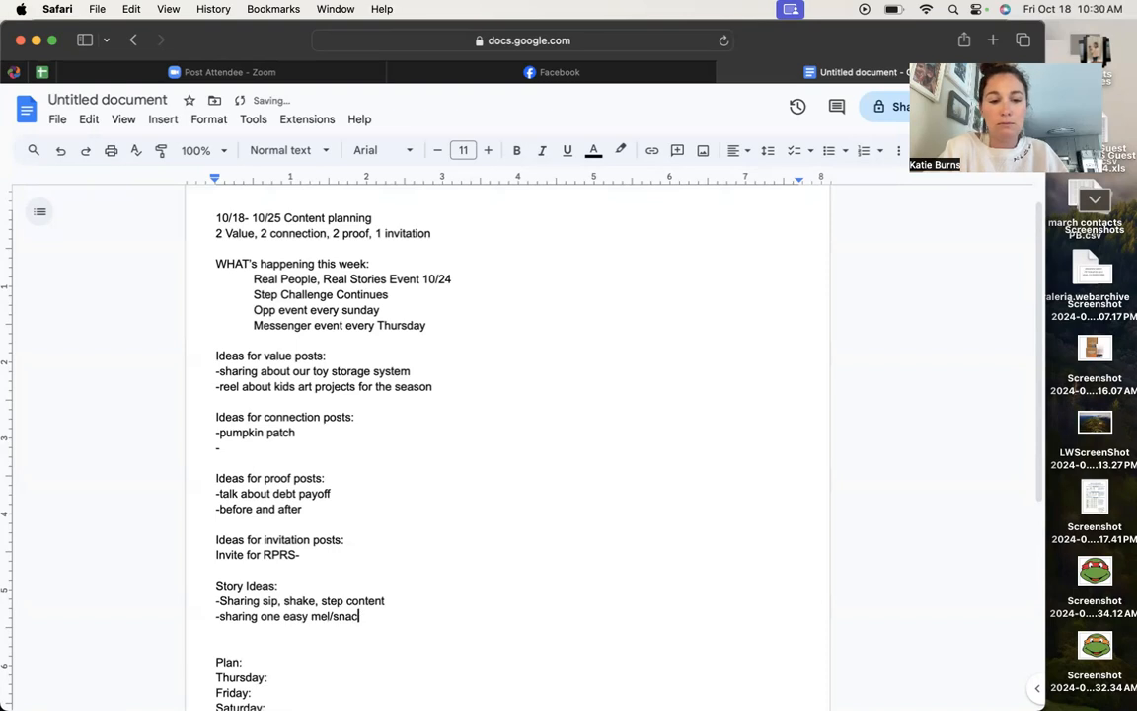
key("Backspace")
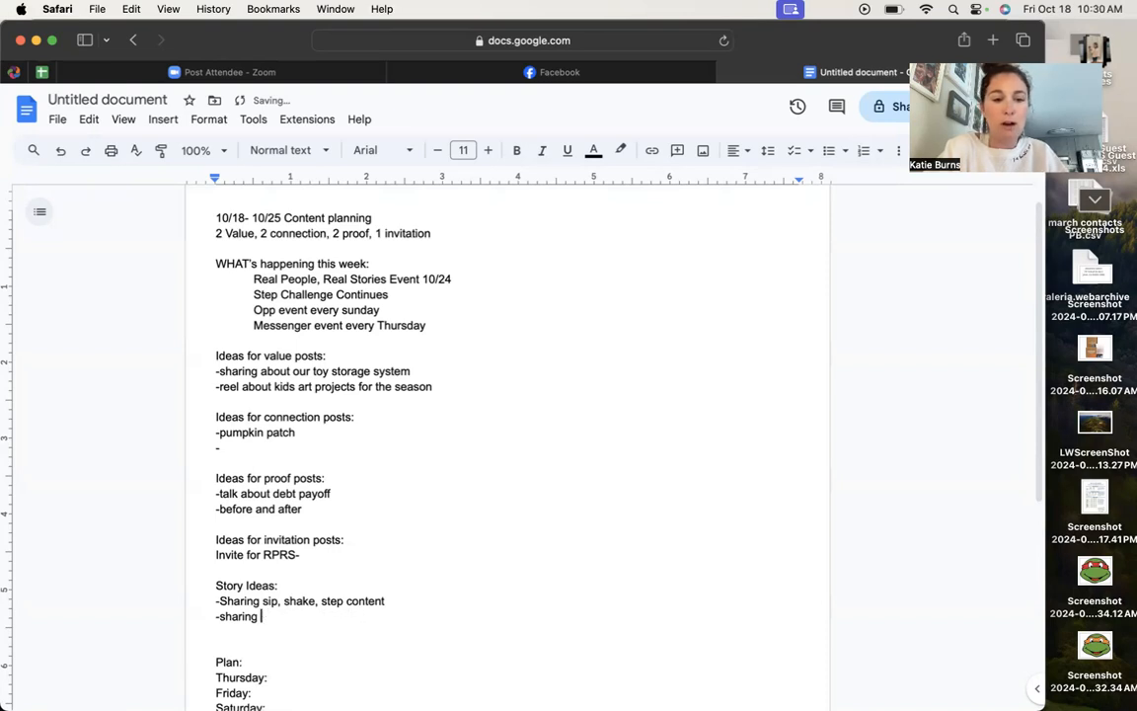
type("an easy meal/s")
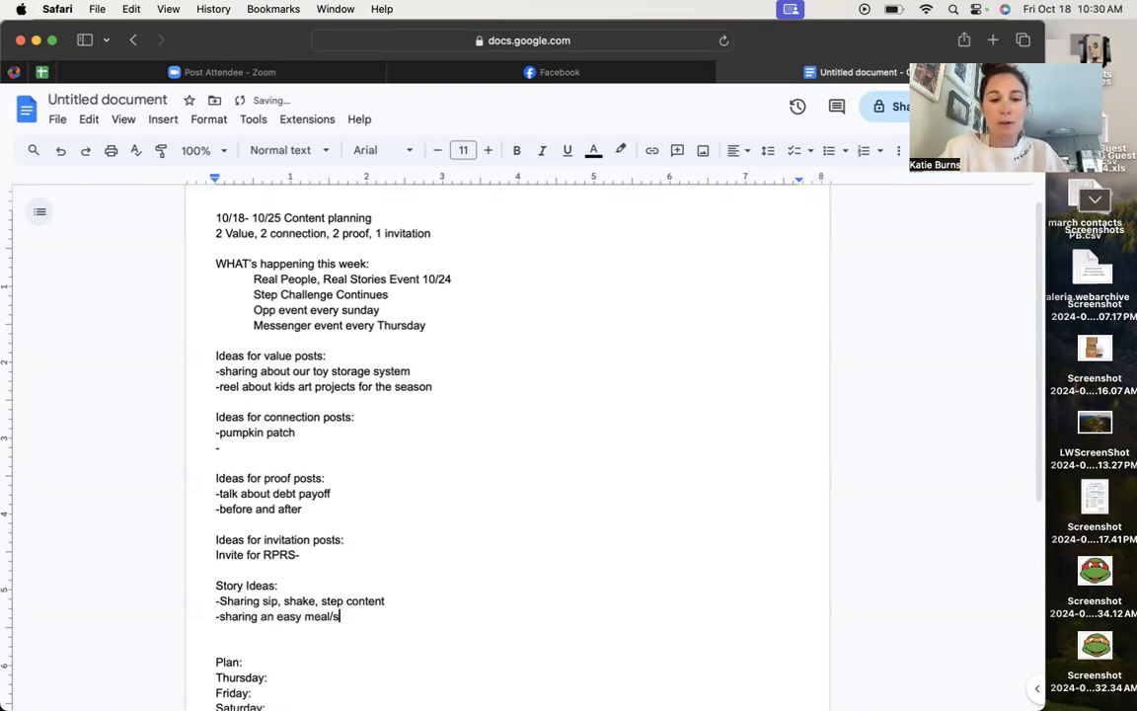
type("nack")
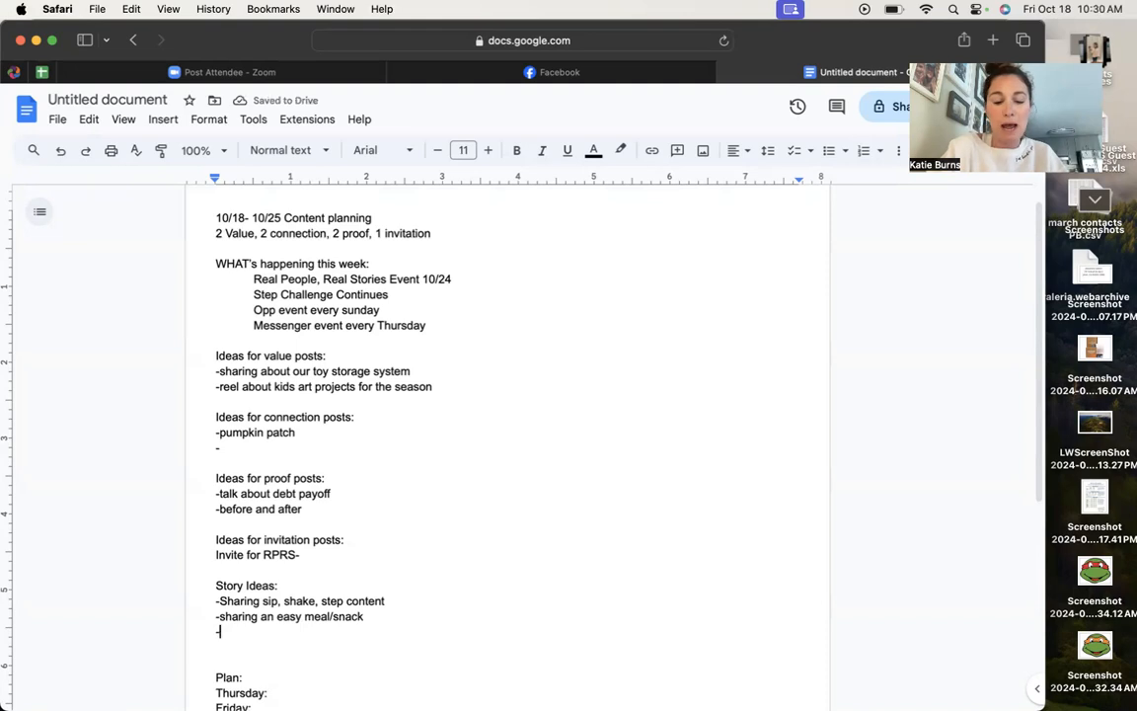
Add '-mix up active or slim 4 times next week' as a story idea
type("-mix up active")
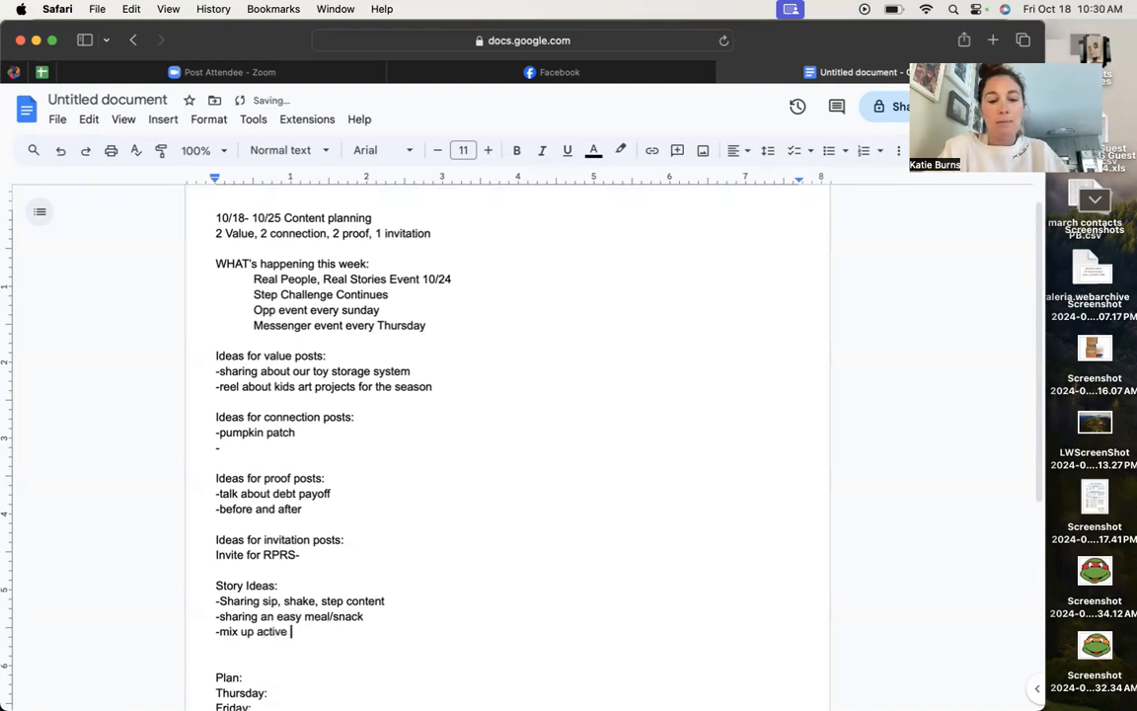
type("or slim")
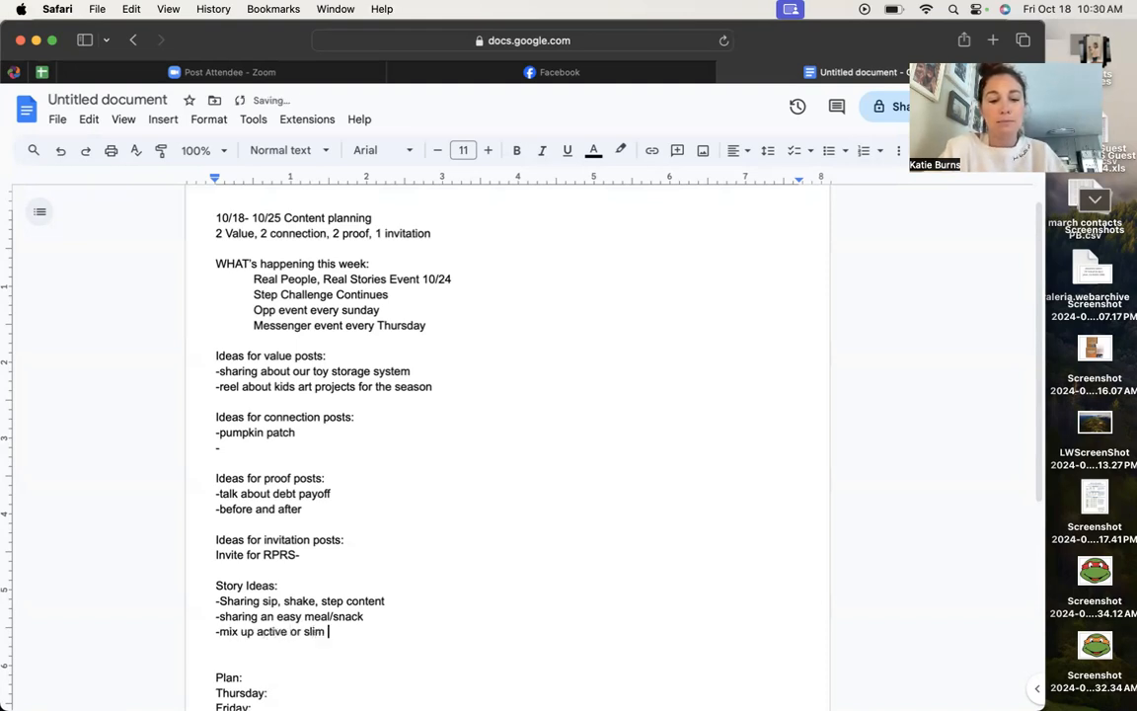
type("4 times next week")
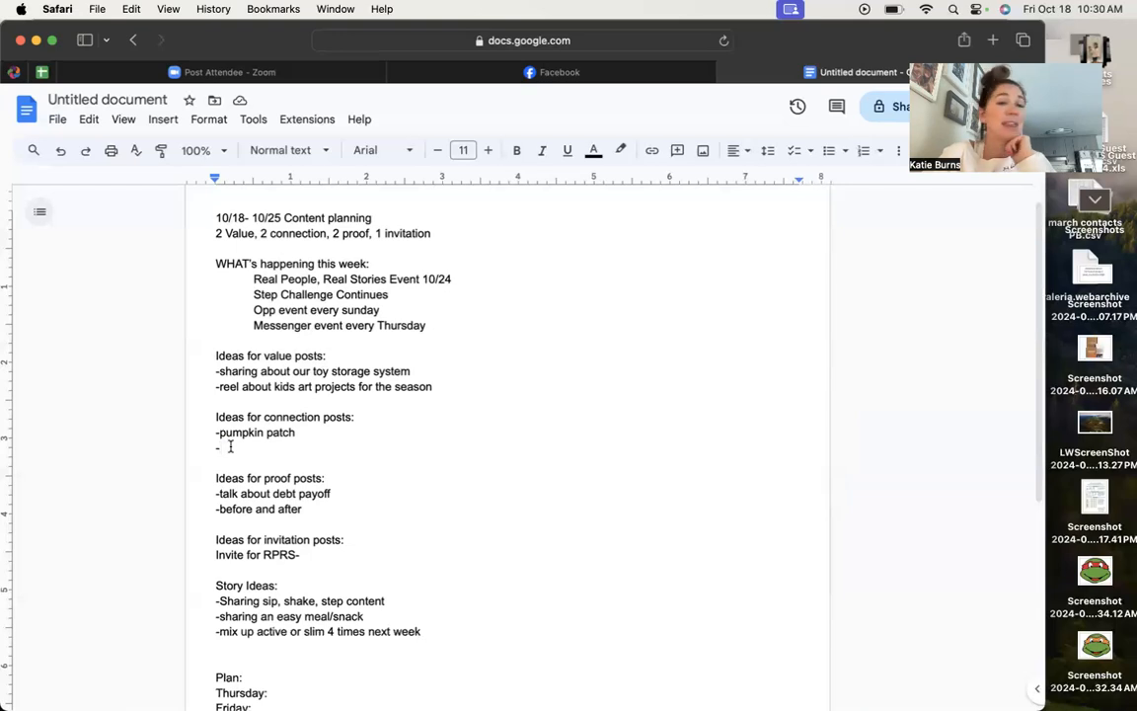
Add "kids' activities" as the second connection-post idea and move down to the Plan section
type("kids")
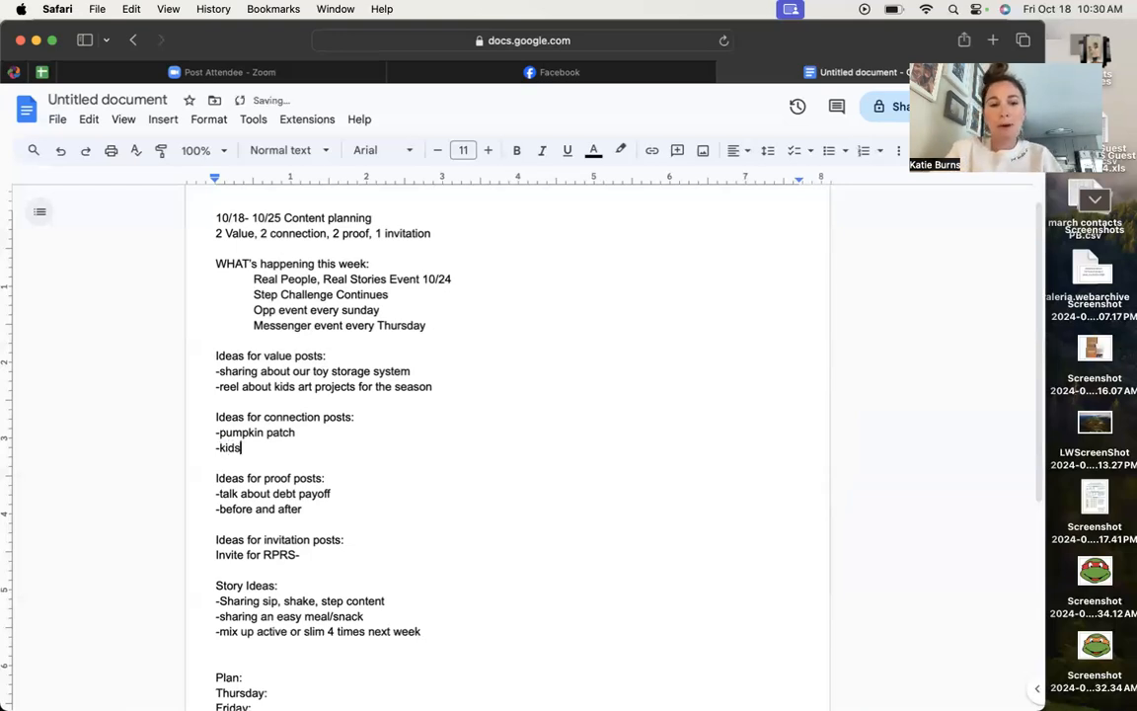
type("' act")
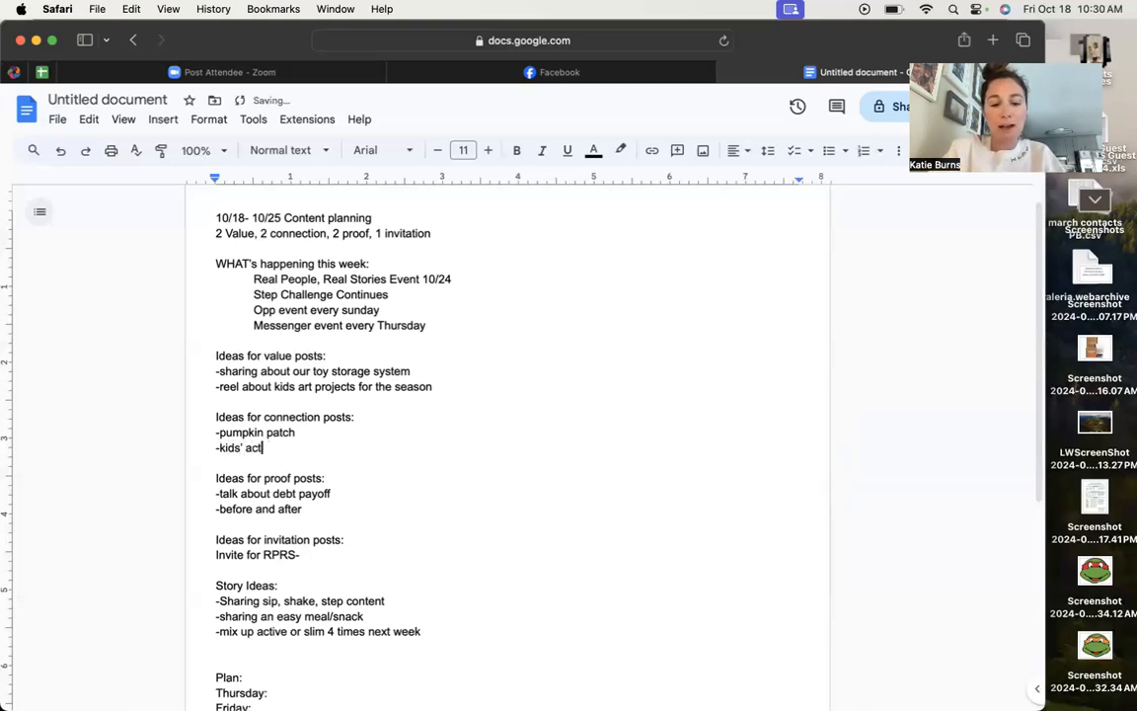
type("ivities")
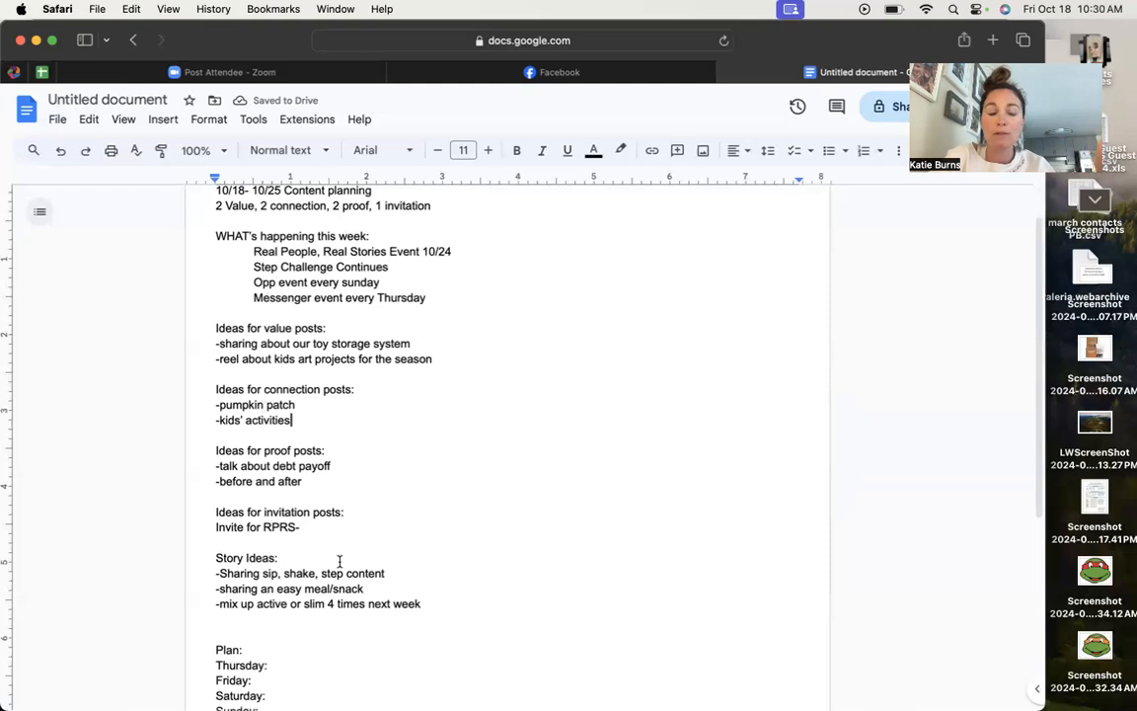
scroll("down", 3)
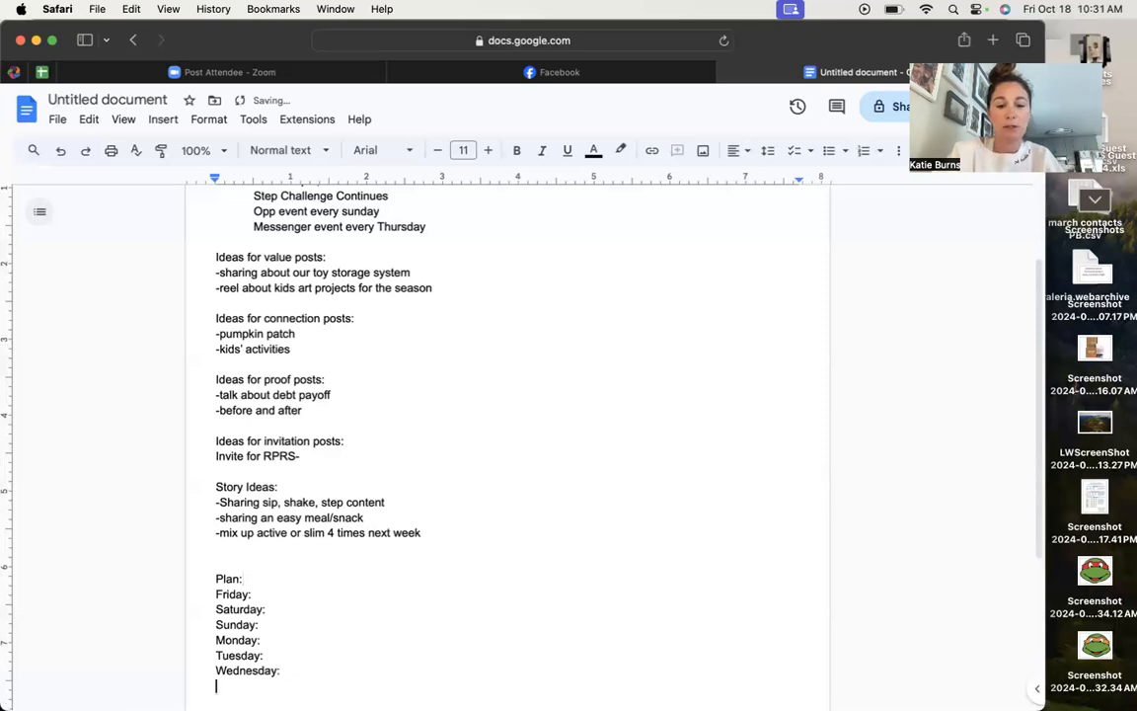
Add 'Thursday:' to the plan and assign the RPS invite
type("Thursday:")
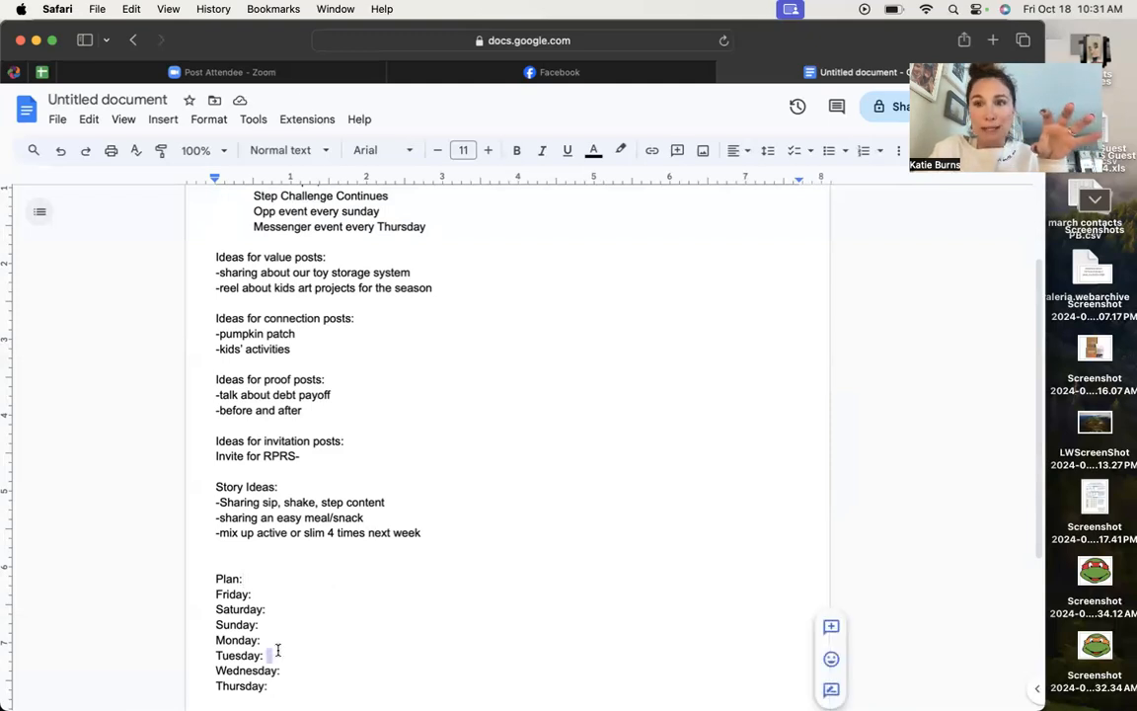
type("RPS")
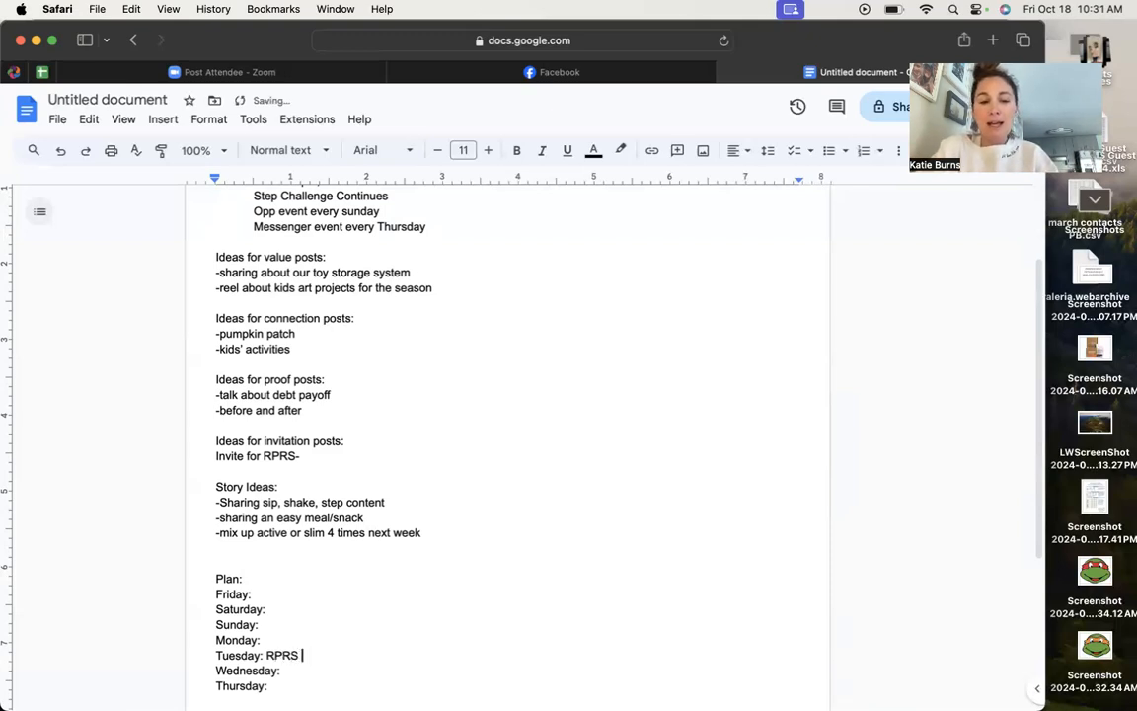
type("invite")
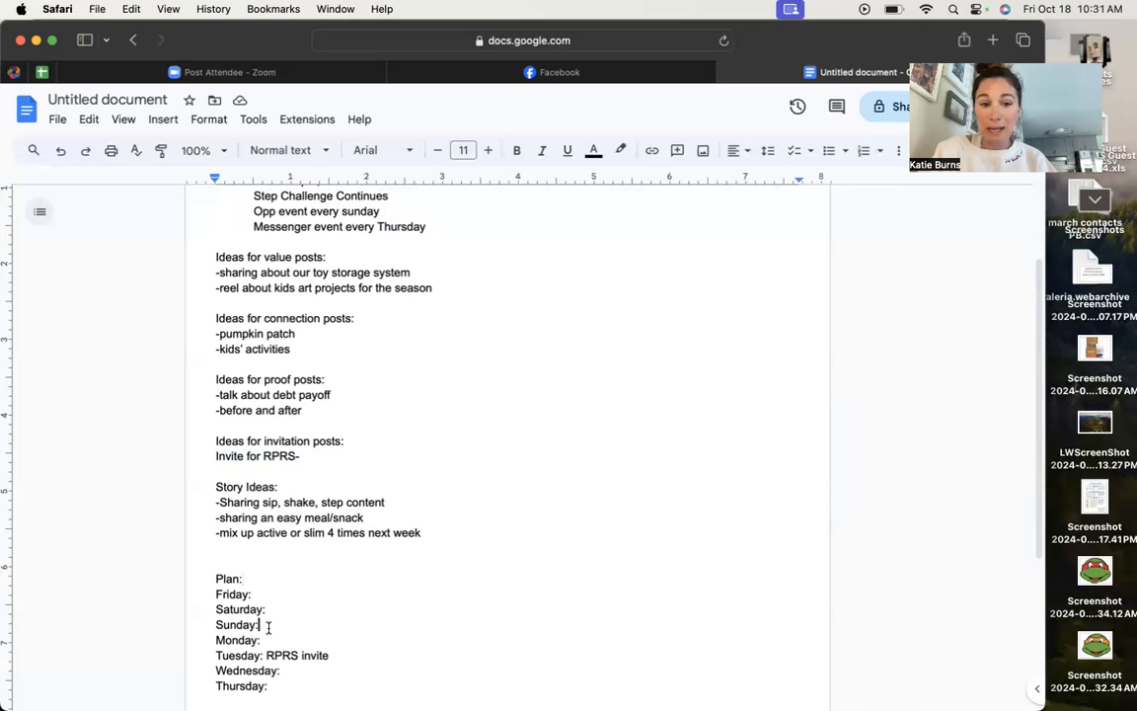
Assign 'Pumpkin Patch' and 'Kids activities' to their plan days
type("Piu")
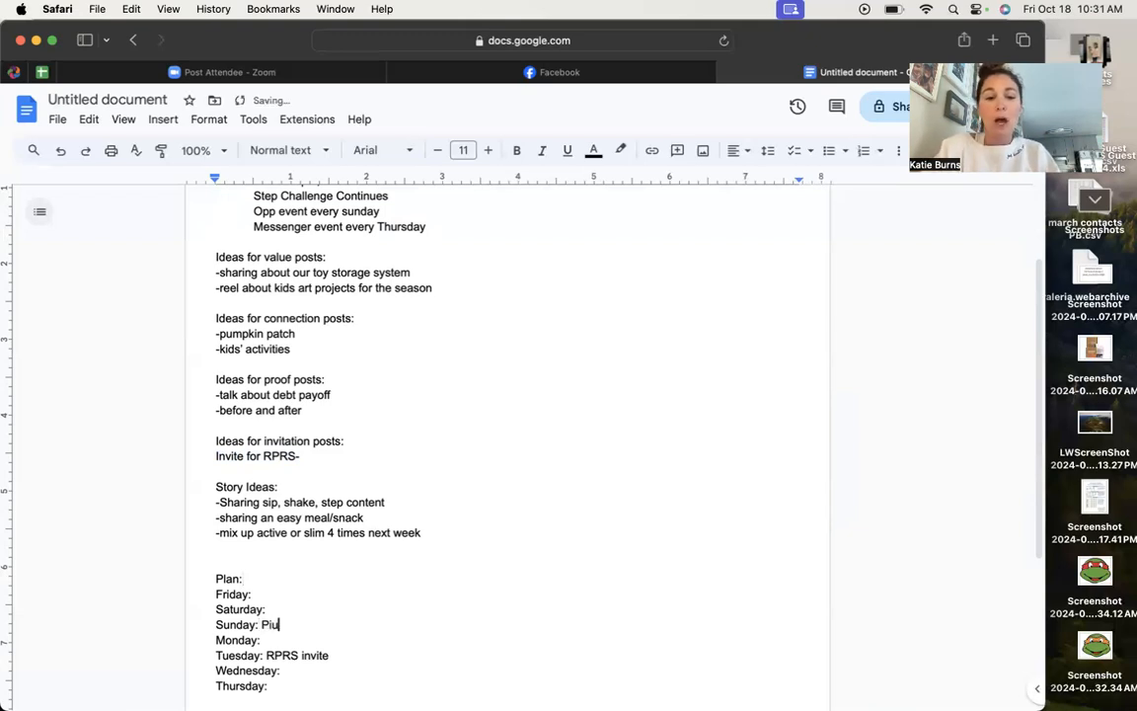
type("umpkin Pa")
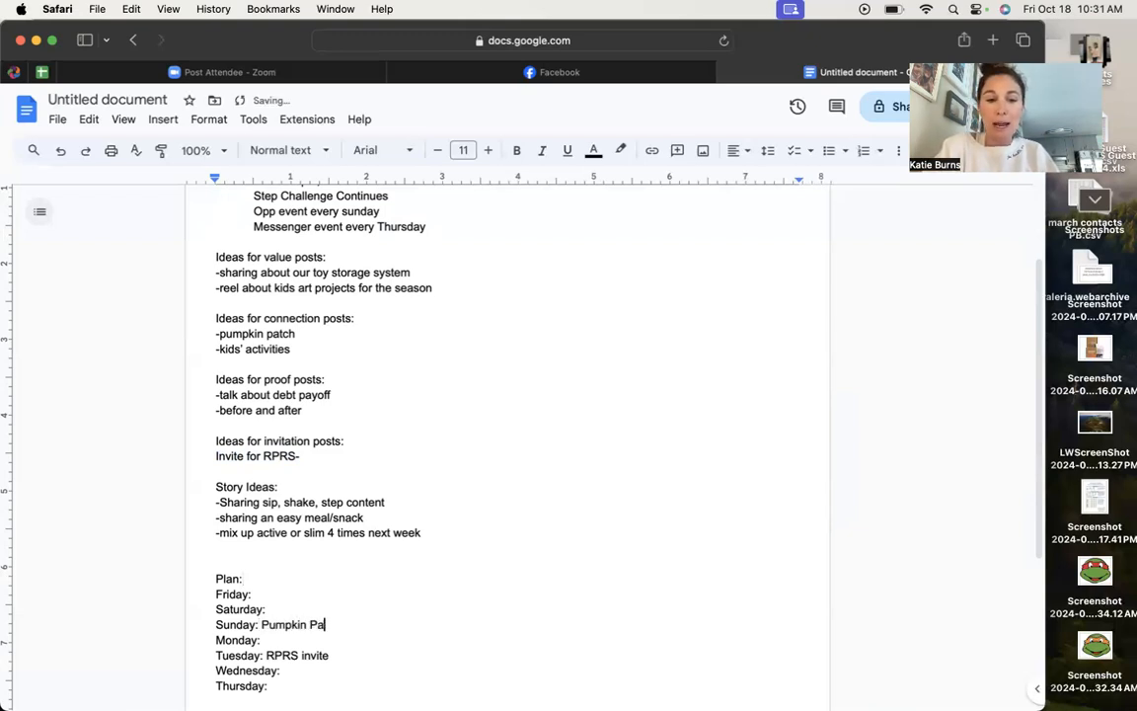
type("tch")
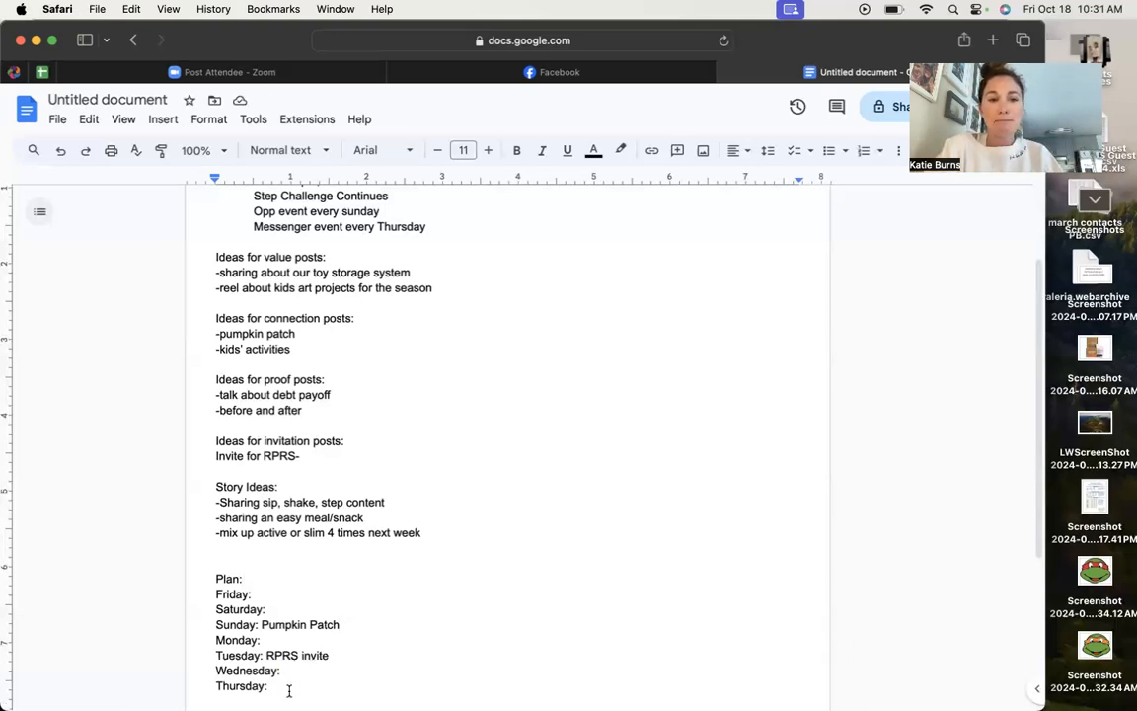
type("Kids' act")
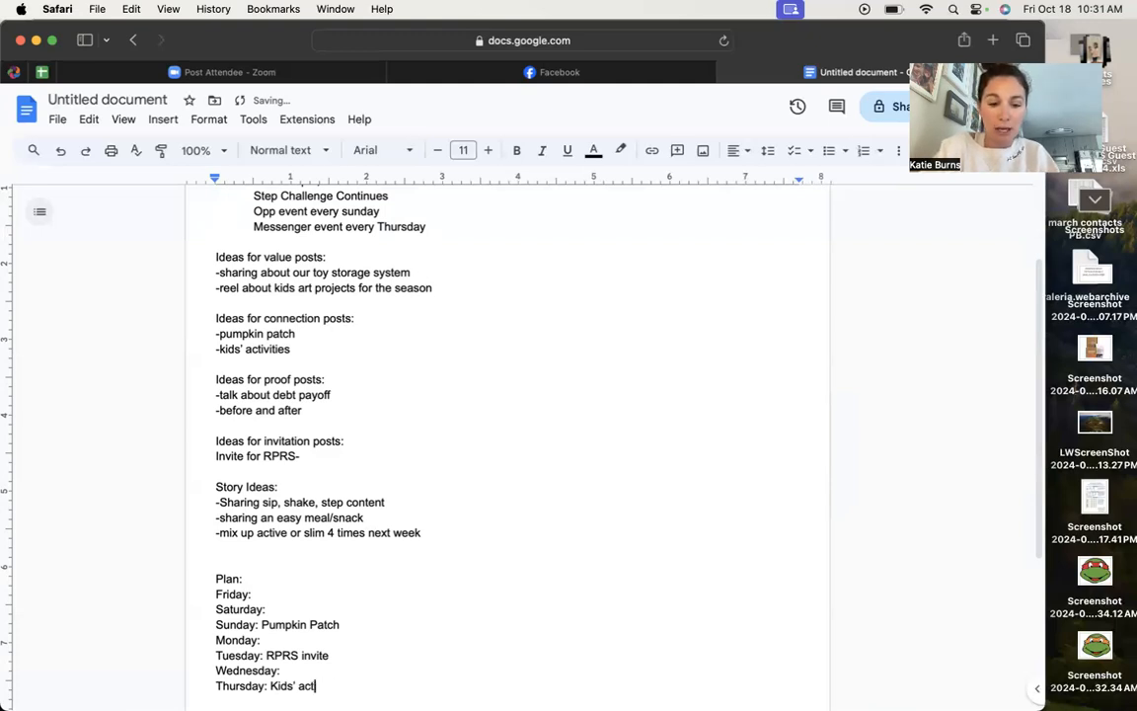
type("ivities")
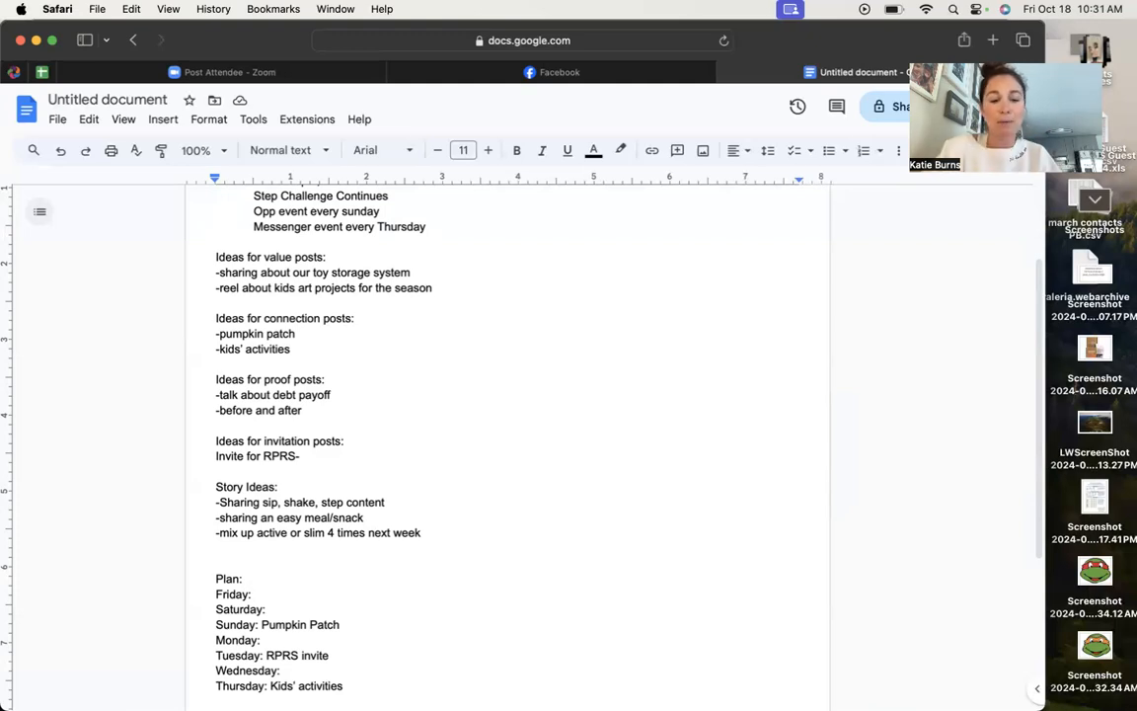
Assign 'Talk about debt payoff' and start the before-and-after entry
type("Talk about debt")
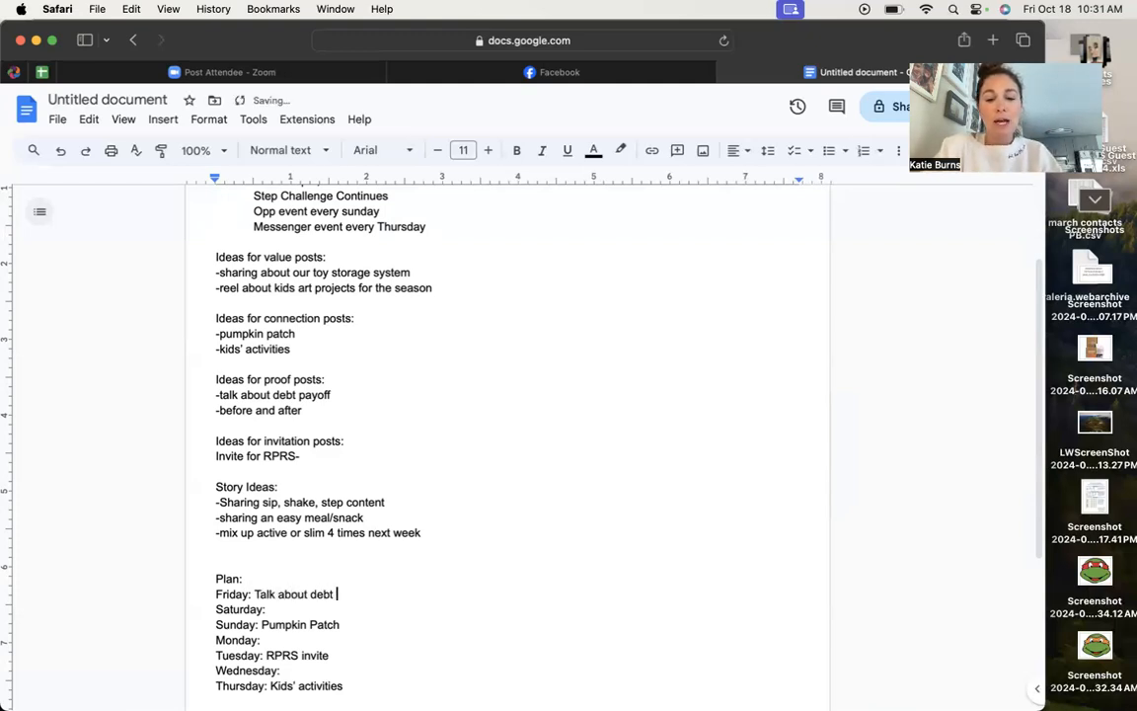
type("payoff")
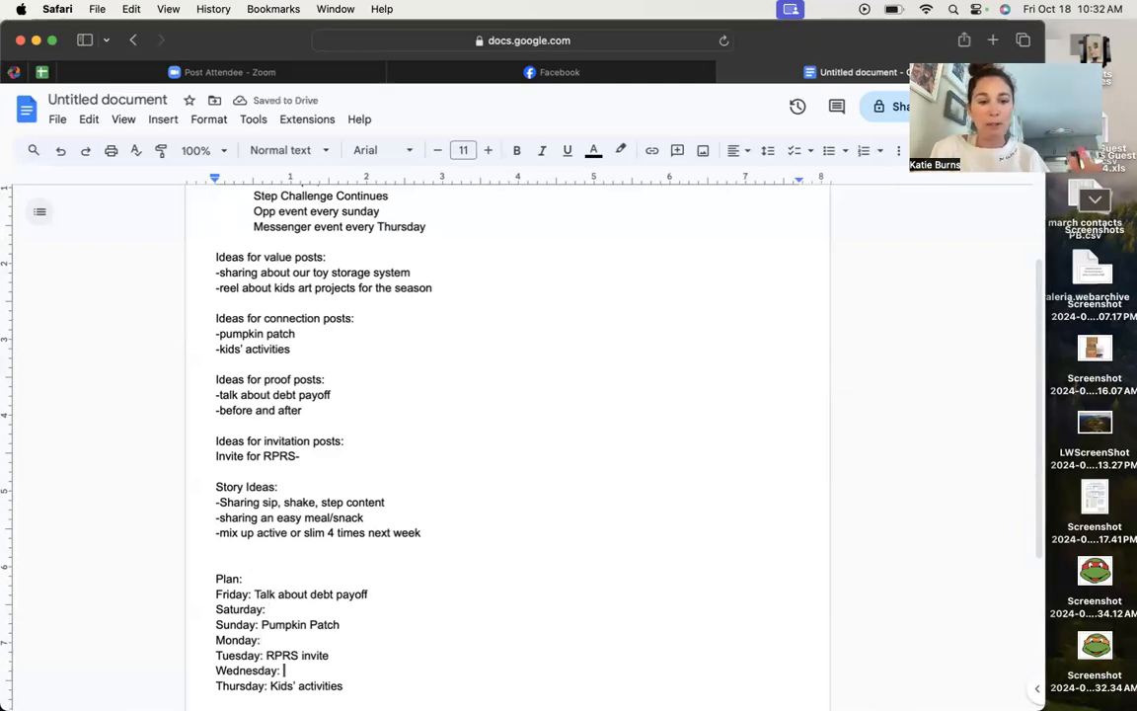
type("Before and After")
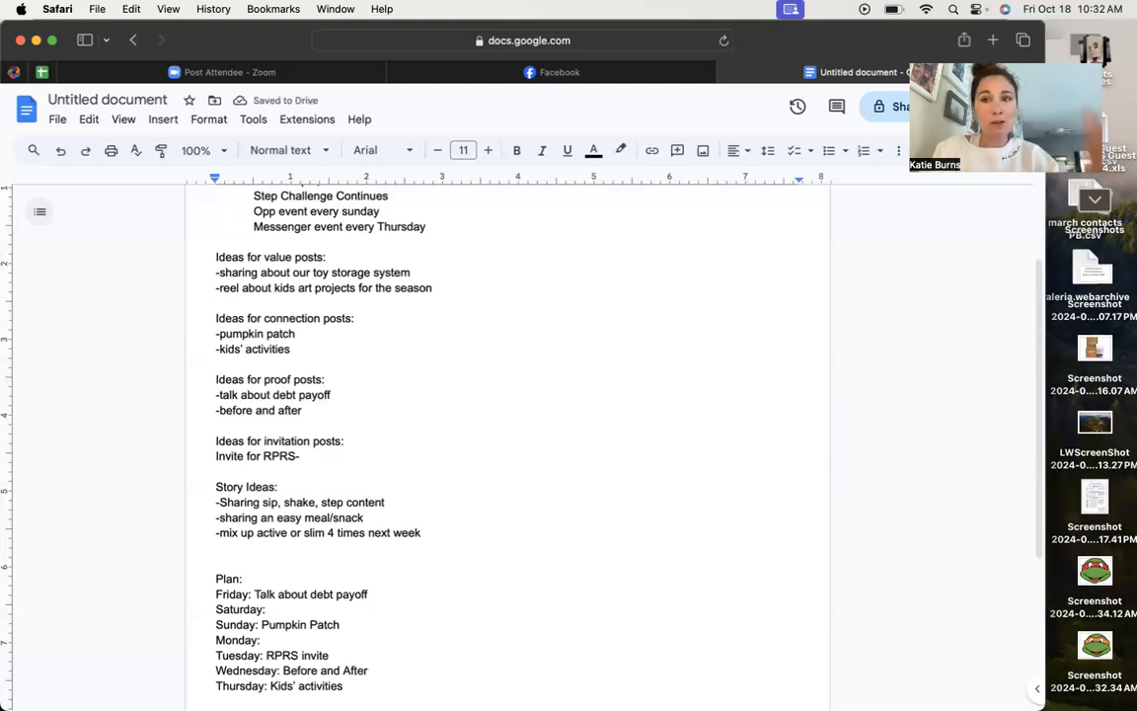
Fill Saturday with 'Toy sharing system' from the toy storage value idea
triple_click(312, 273)
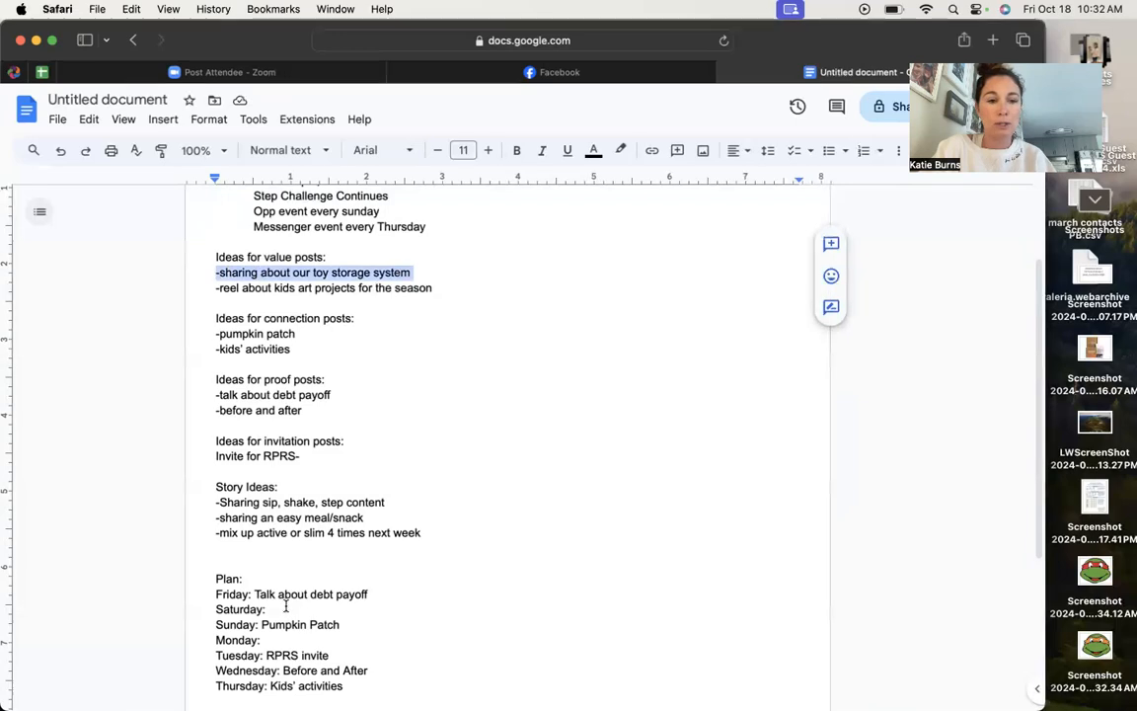
left_click(268, 608)
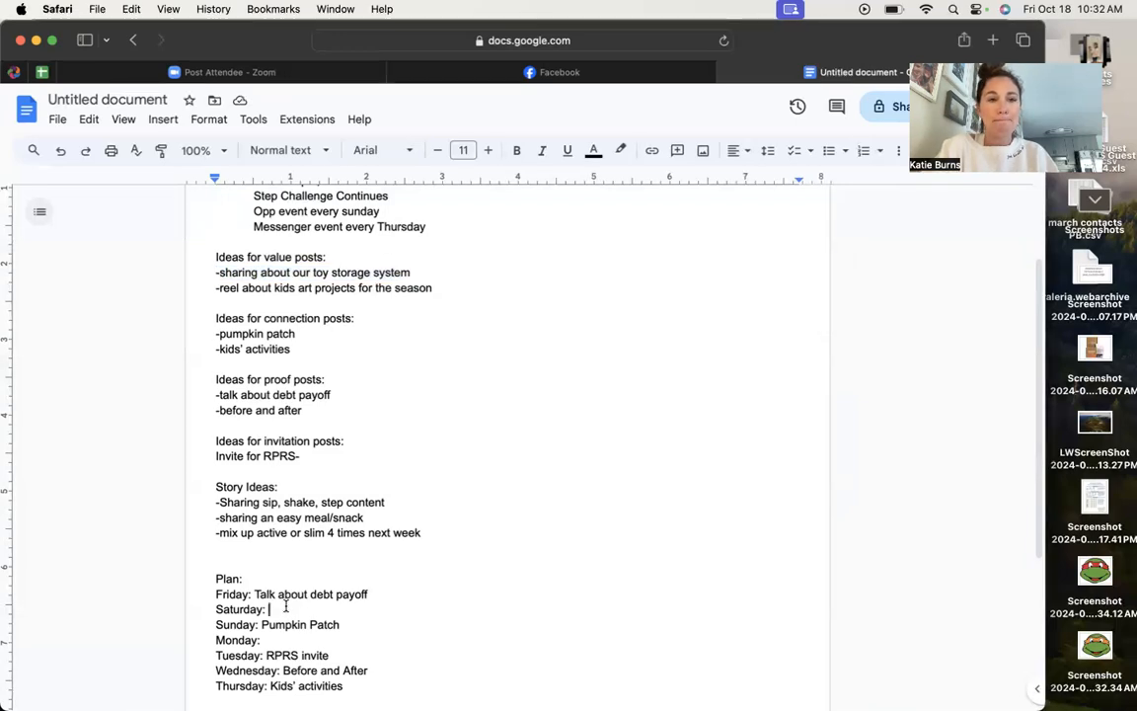
type("Toy")
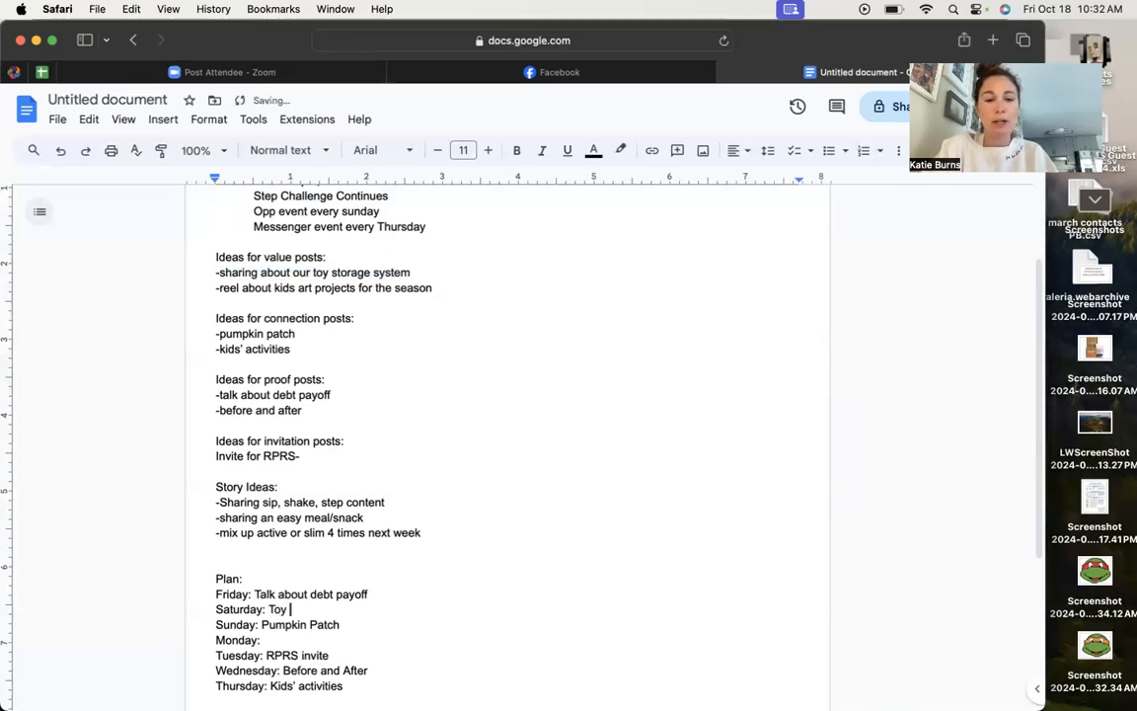
type("sharing system")
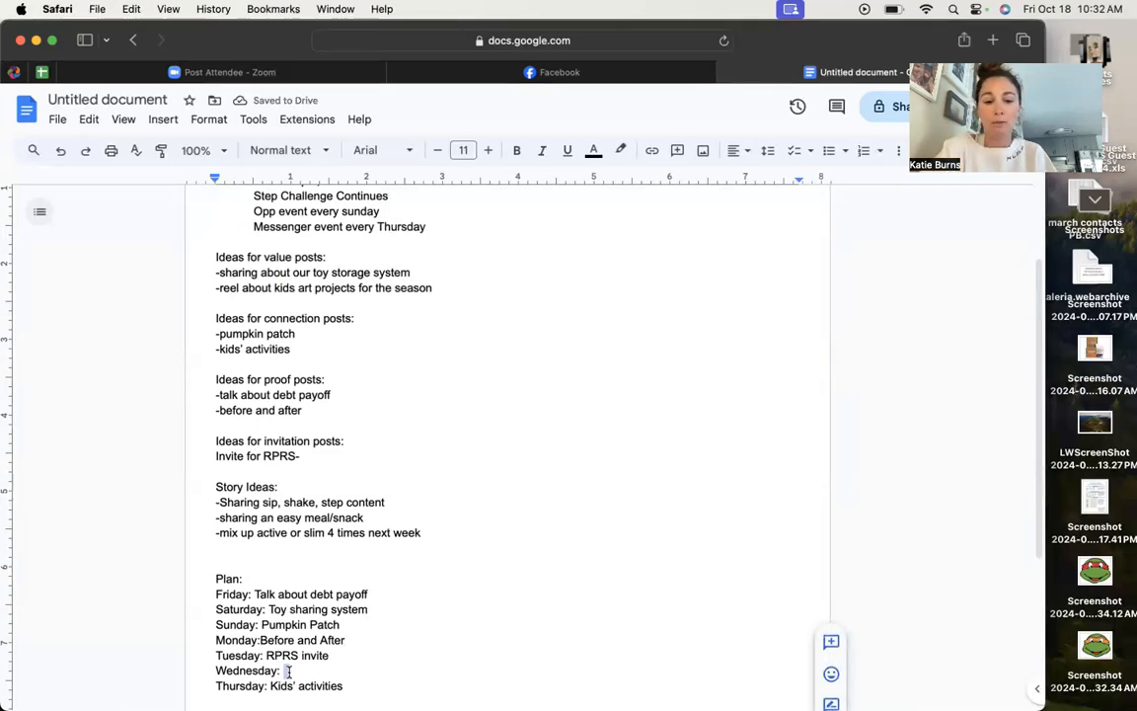
Fill Wednesday with 'Reel about seasonal art project', completing the week
type("Reel about seasonal art project")
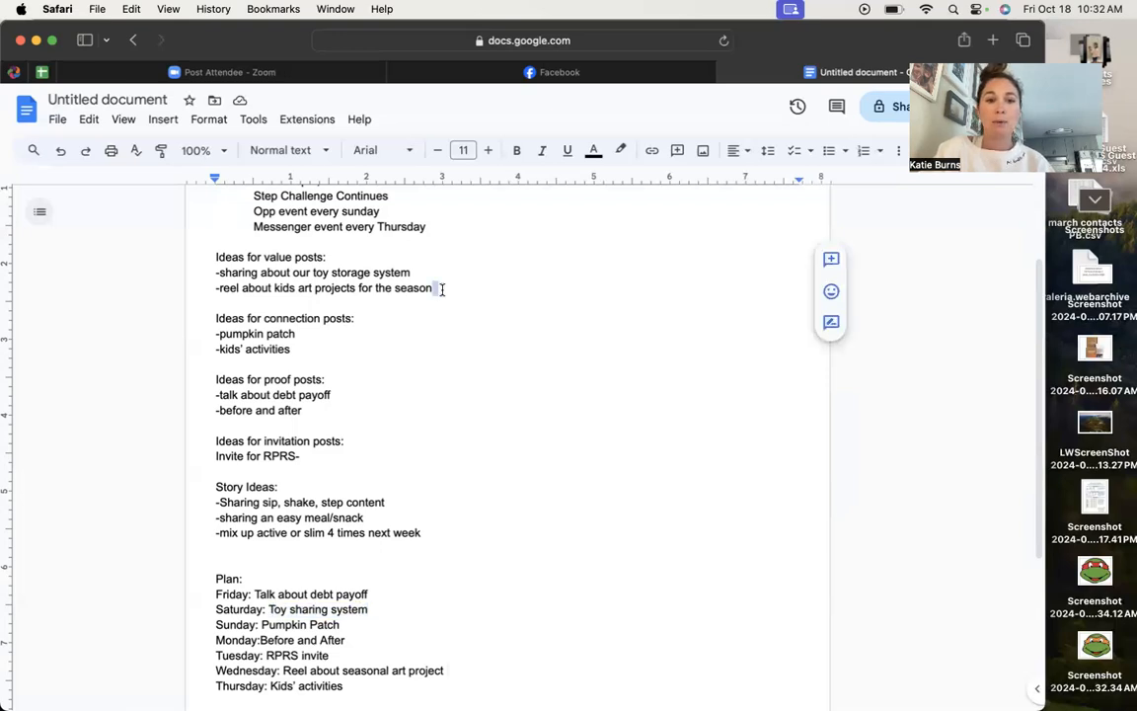
left_click_drag(237, 288, 431, 288)
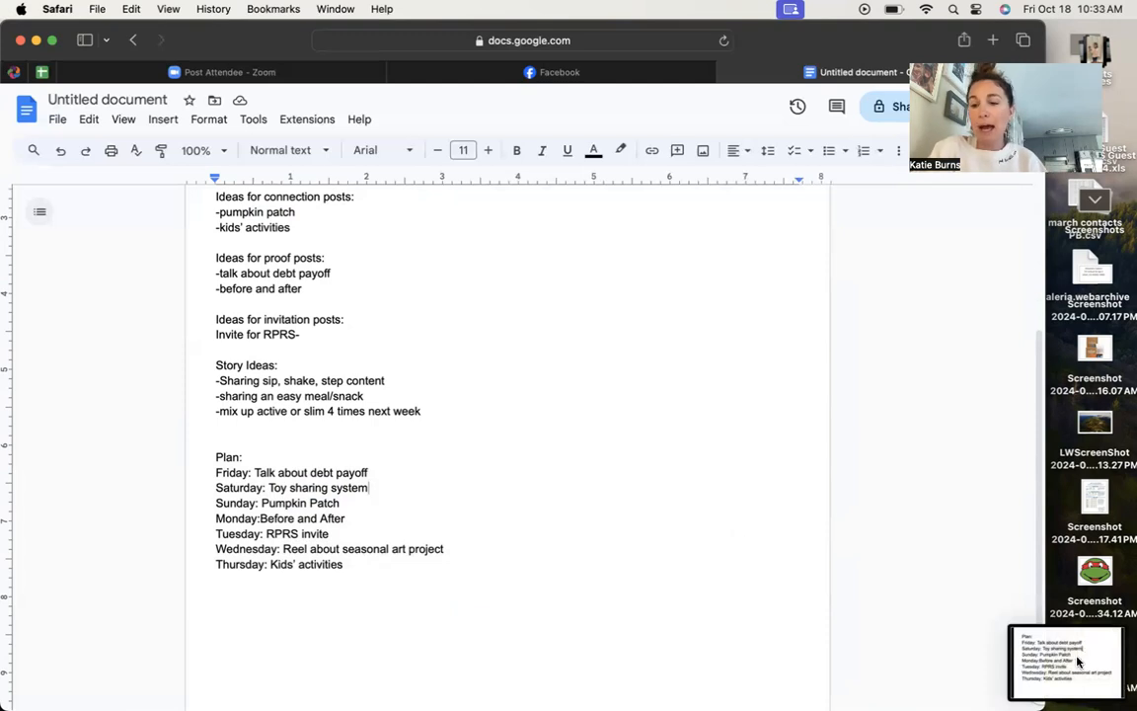
Preview the screenshot of the finished posting plan and close it
left_click(1067, 660)
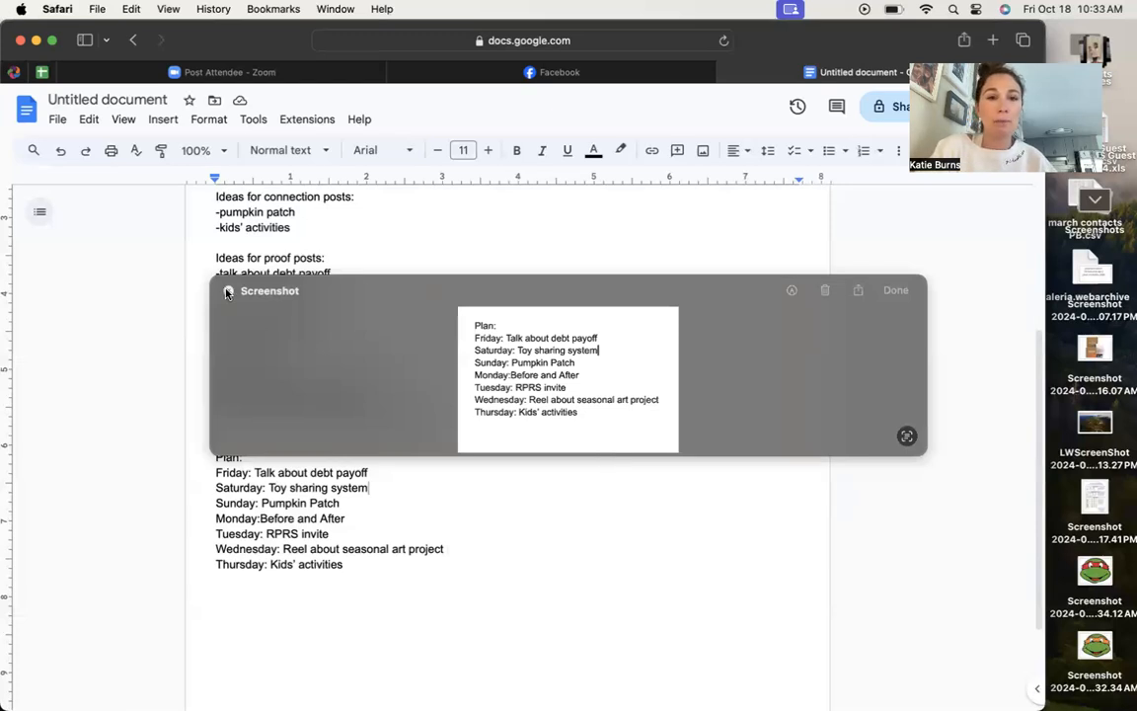
left_click(561, 71)
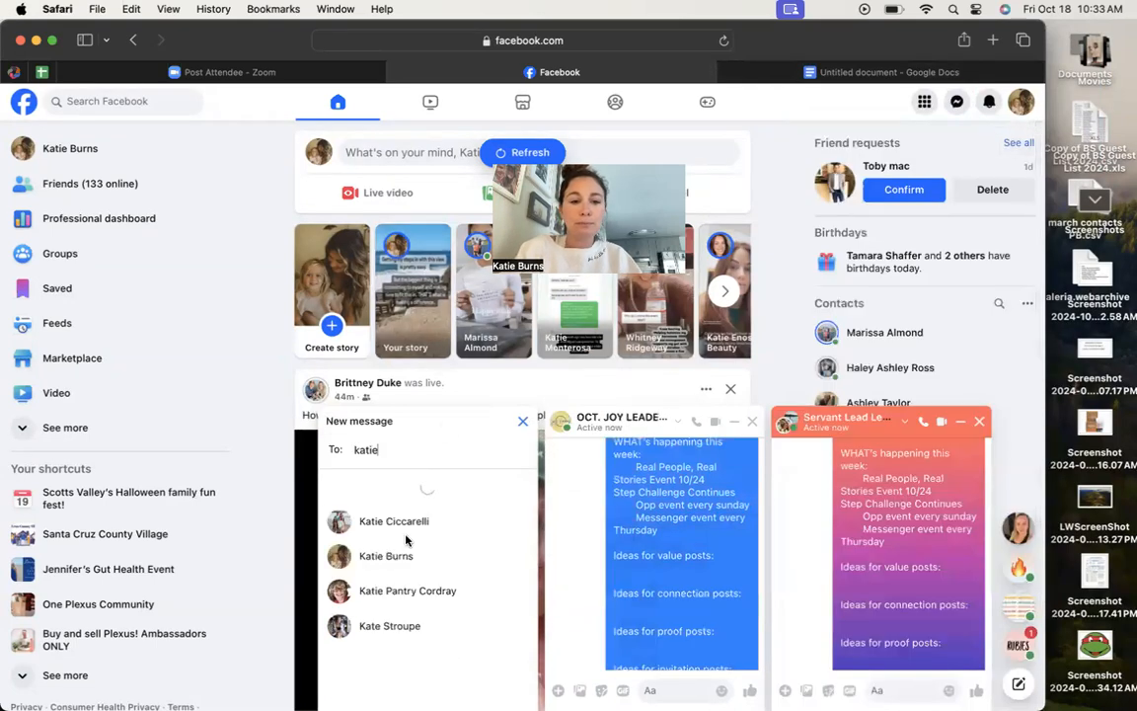
Choose the Messenger recipient and pick the plan screenshot to attach
left_click(407, 590)
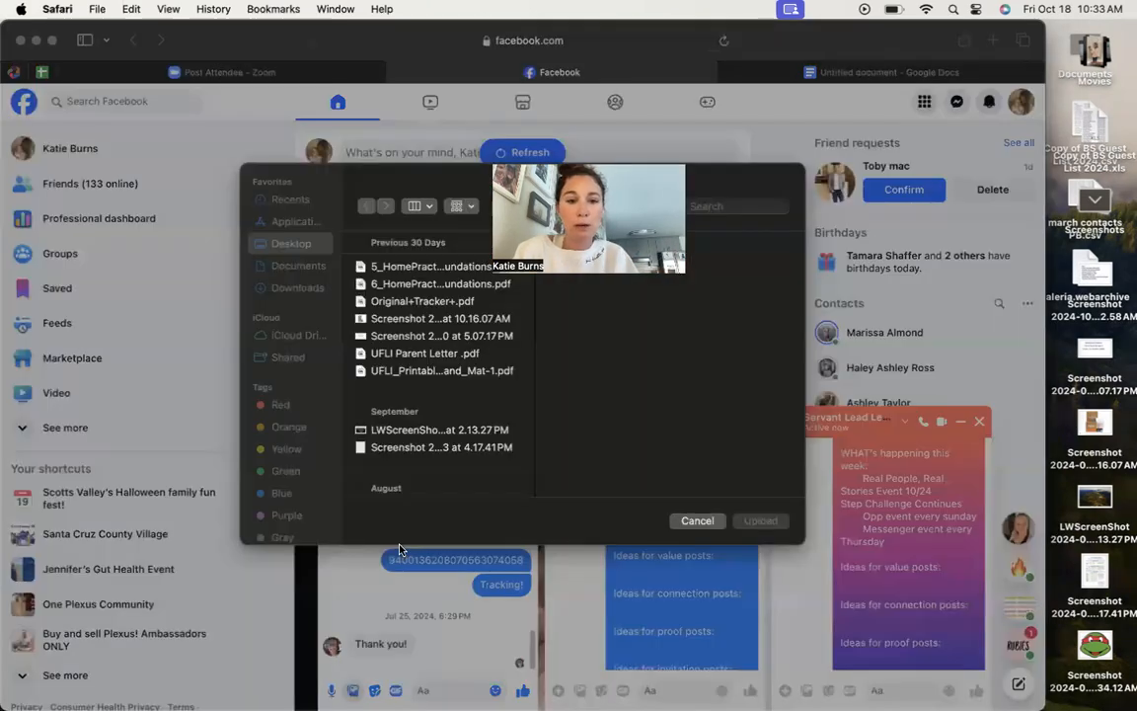
left_click(440, 277)
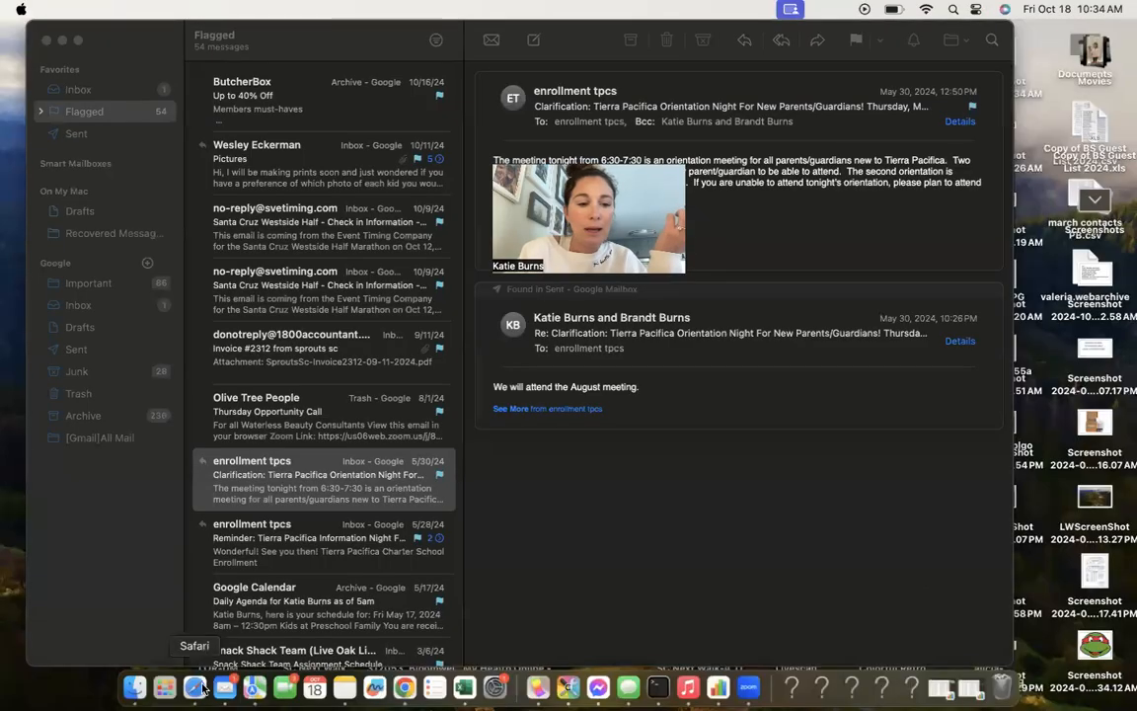
Switch from Mail back to the browser with the Messenger chat
left_click(195, 687)
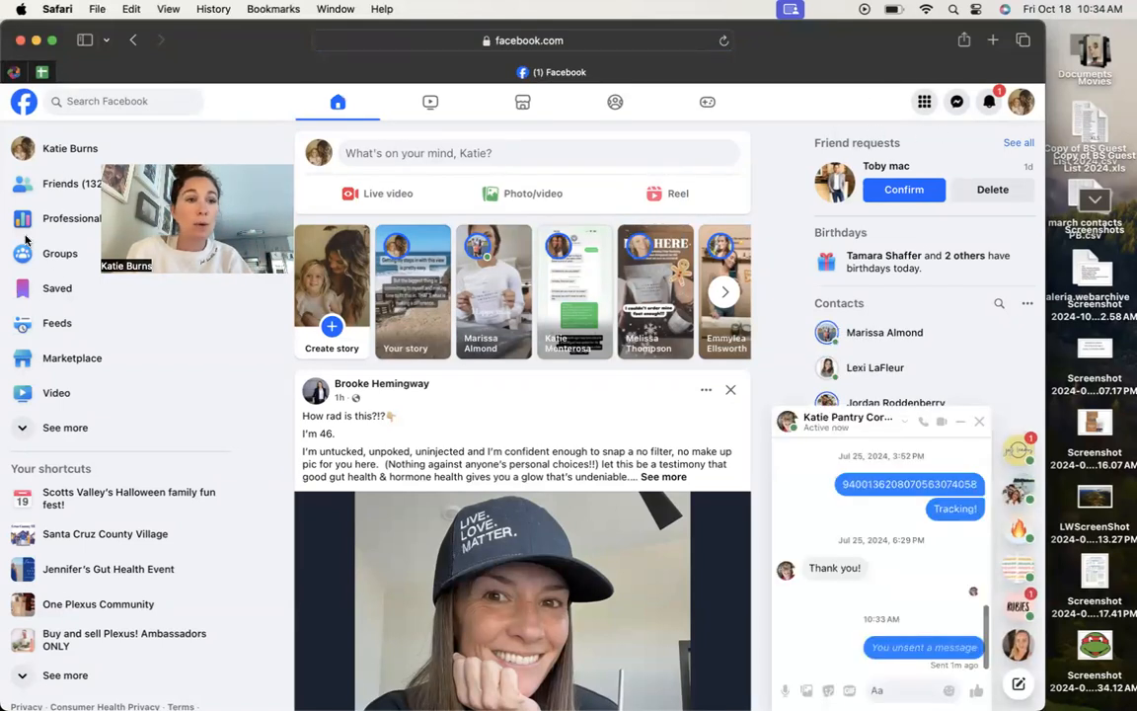
Search the group for 'weight loss' and browse down through the resulting posts
left_click(119, 100)
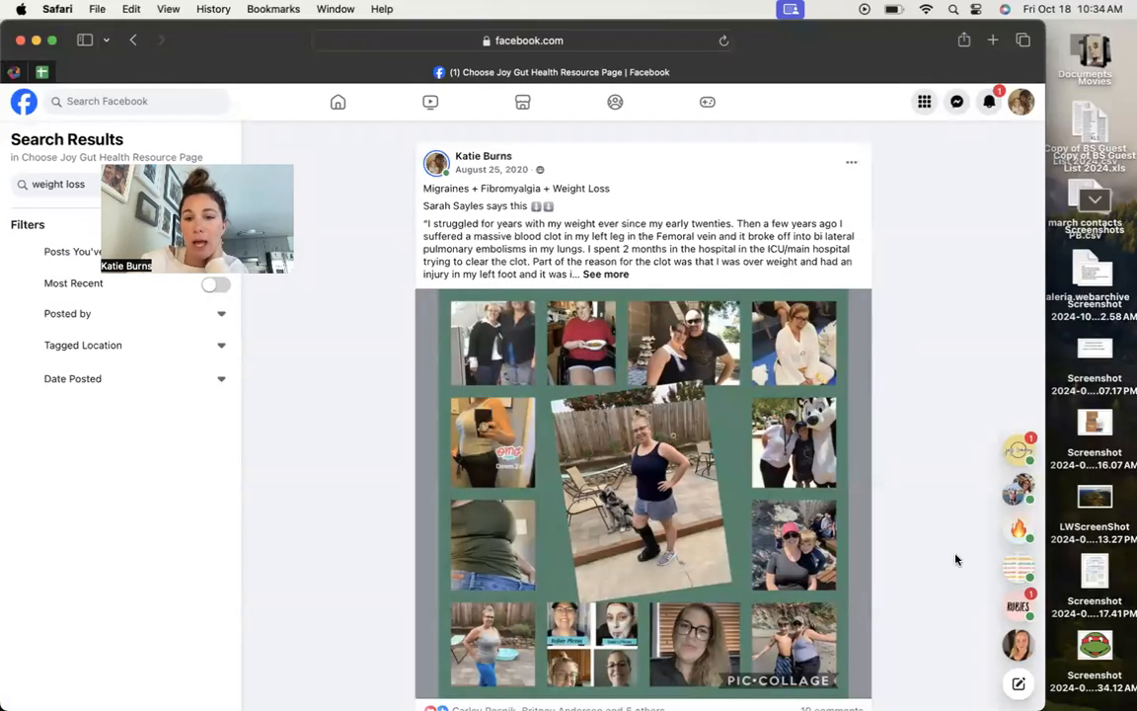
scroll("down", 3)
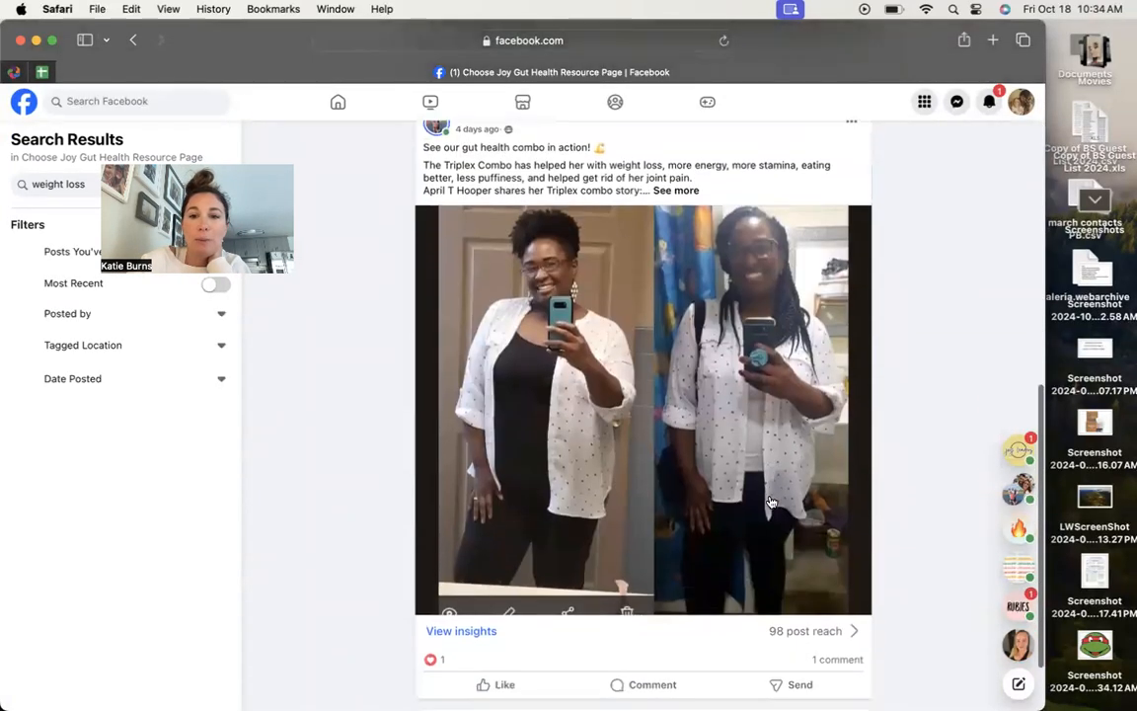
scroll("down", 3)
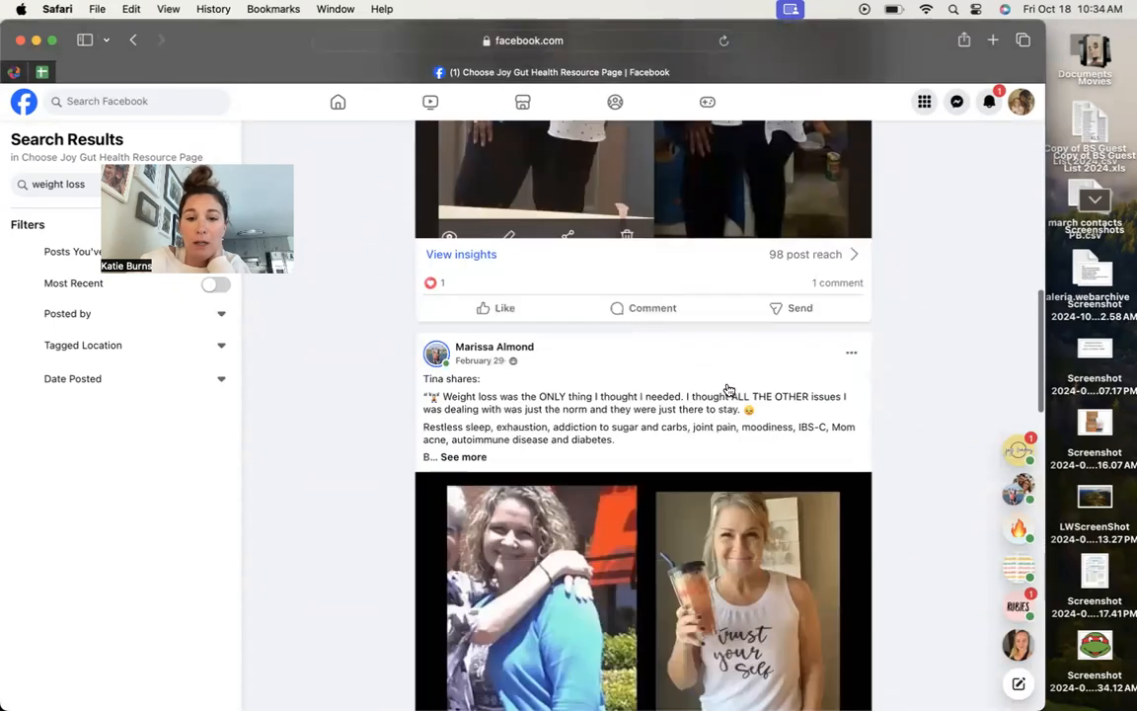
scroll("down", 3)
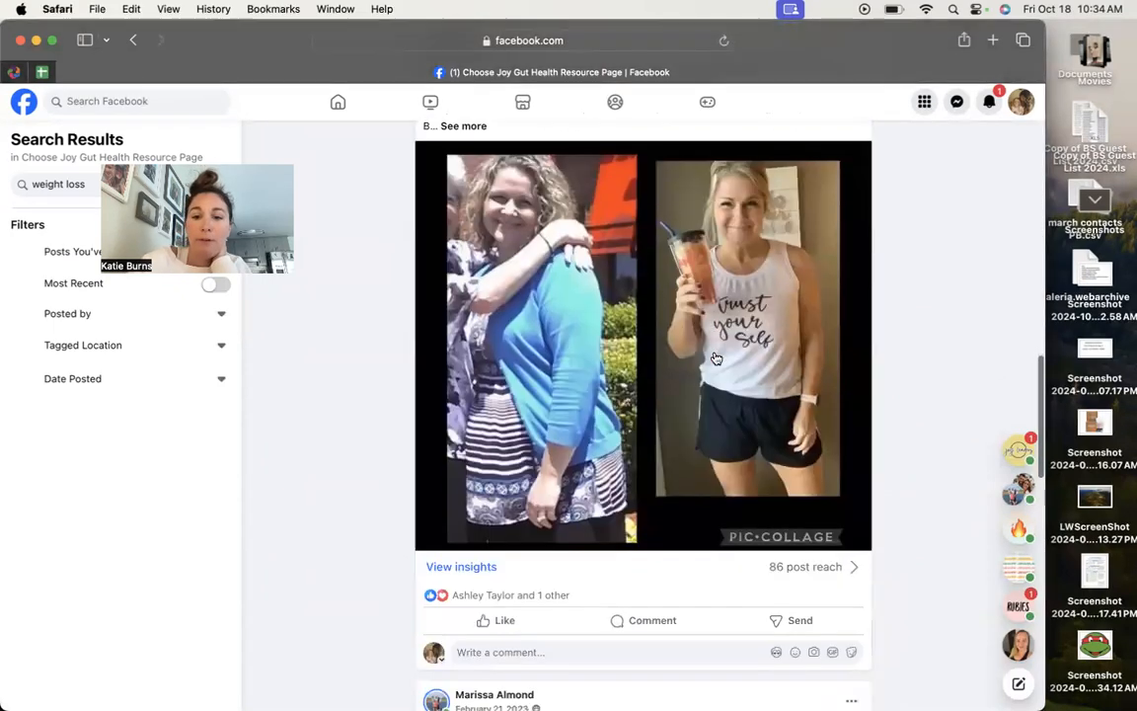
scroll("down", 3)
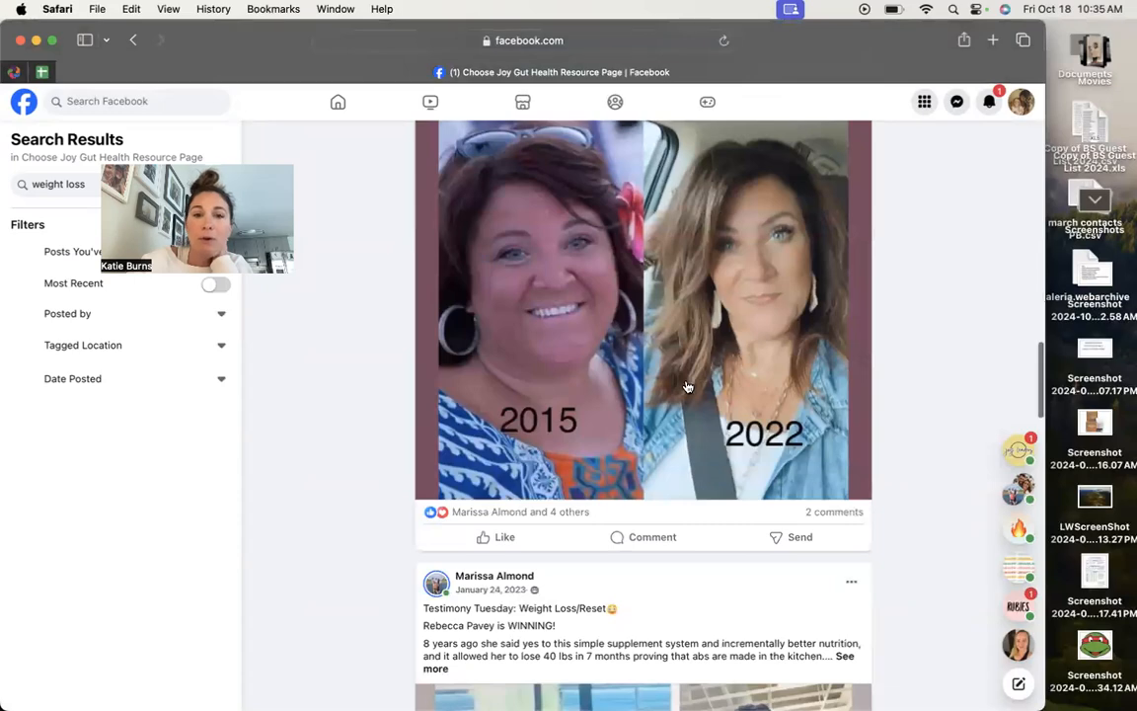
scroll("down", 3)
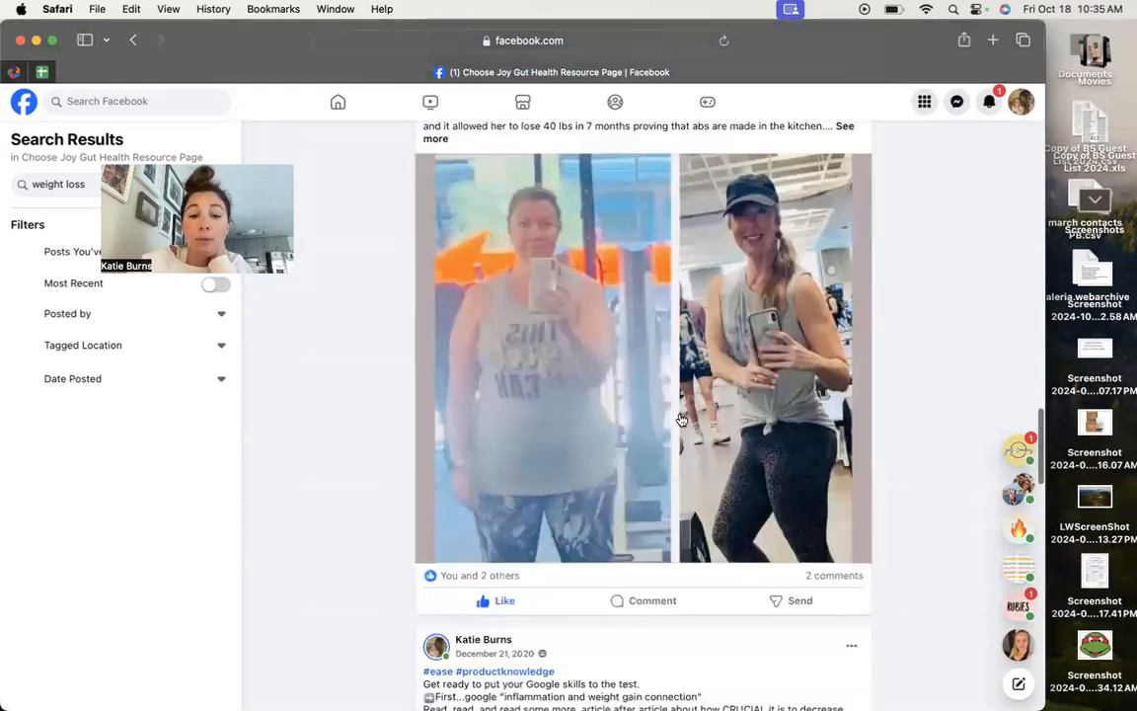
scroll("down", 3)
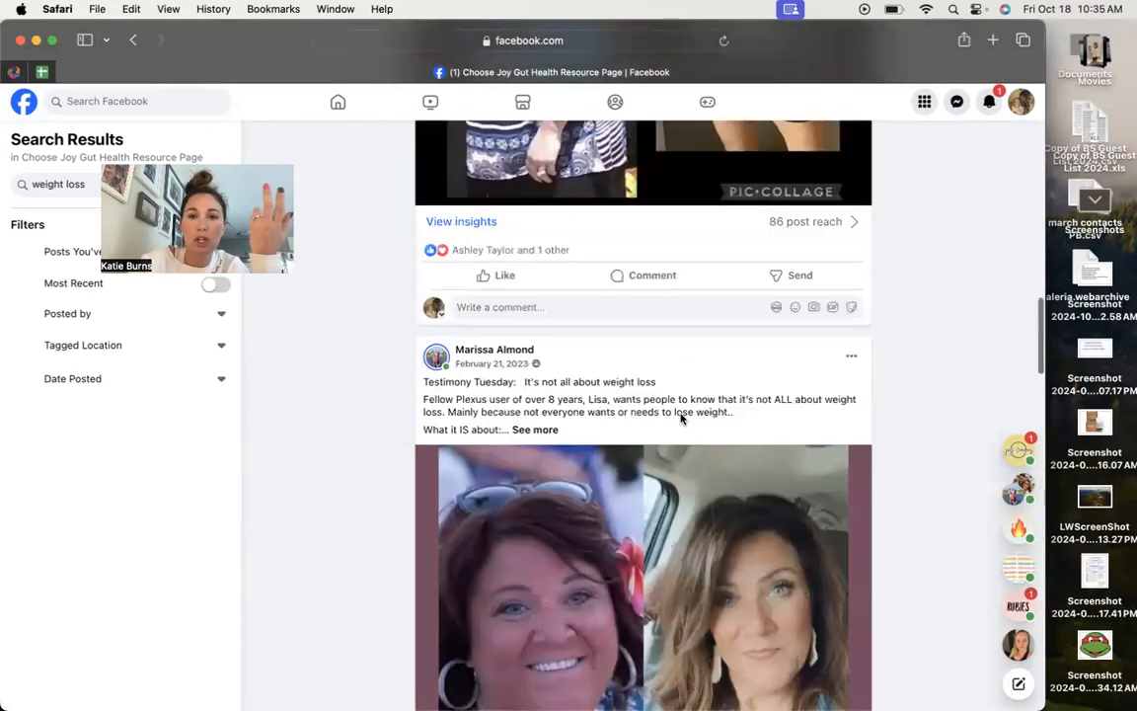
scroll("down", 3)
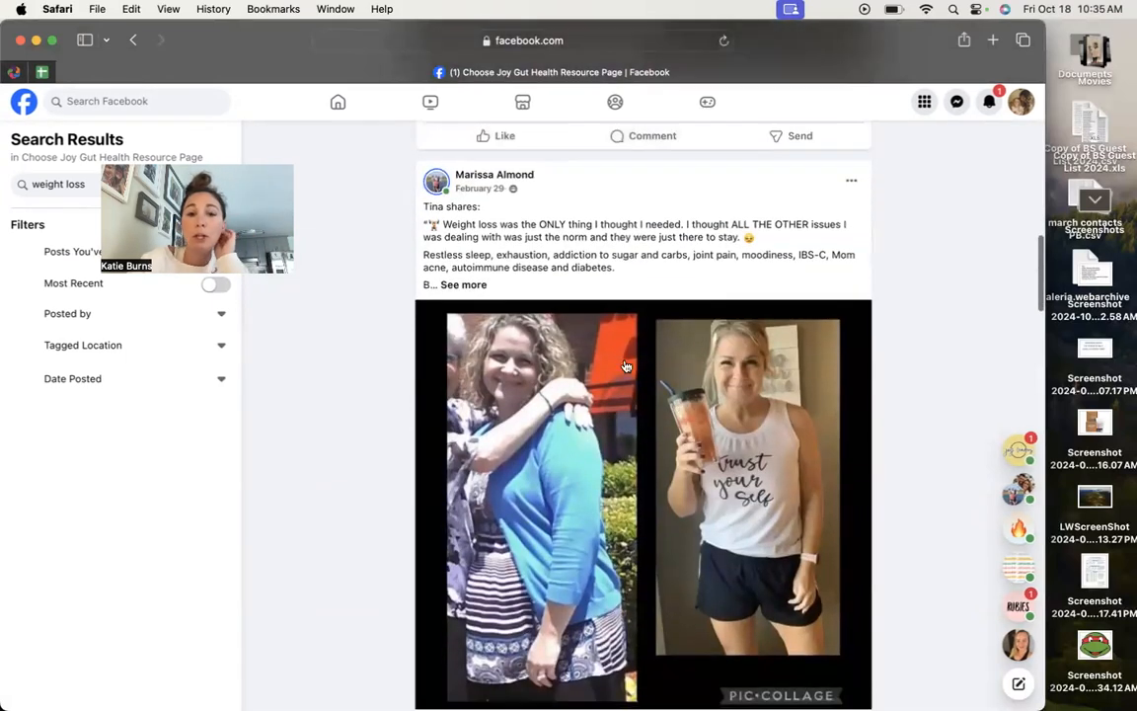
scroll("down", 3)
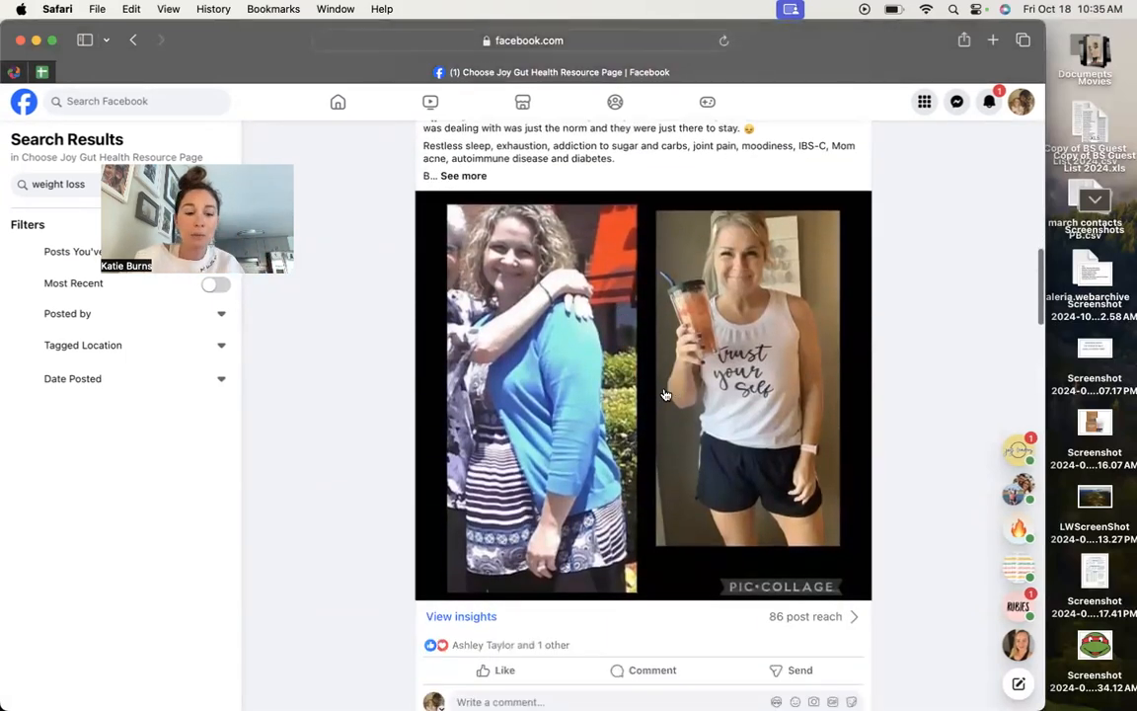
mouse_move(585, 387)
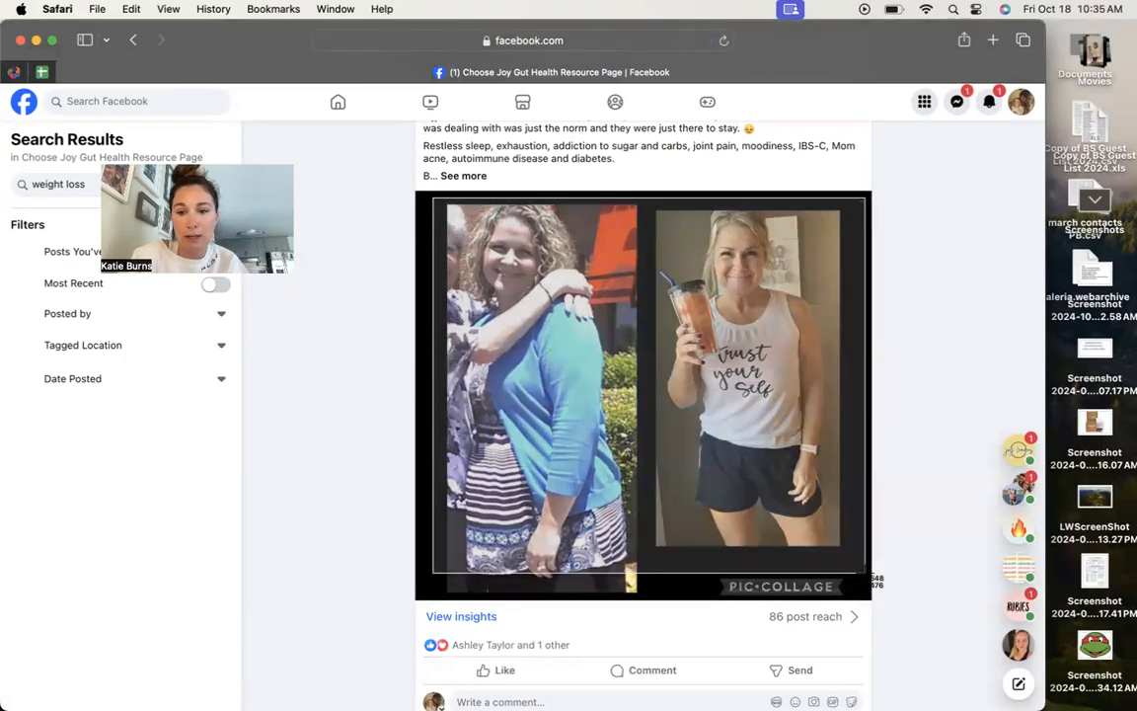
scroll("down", 3)
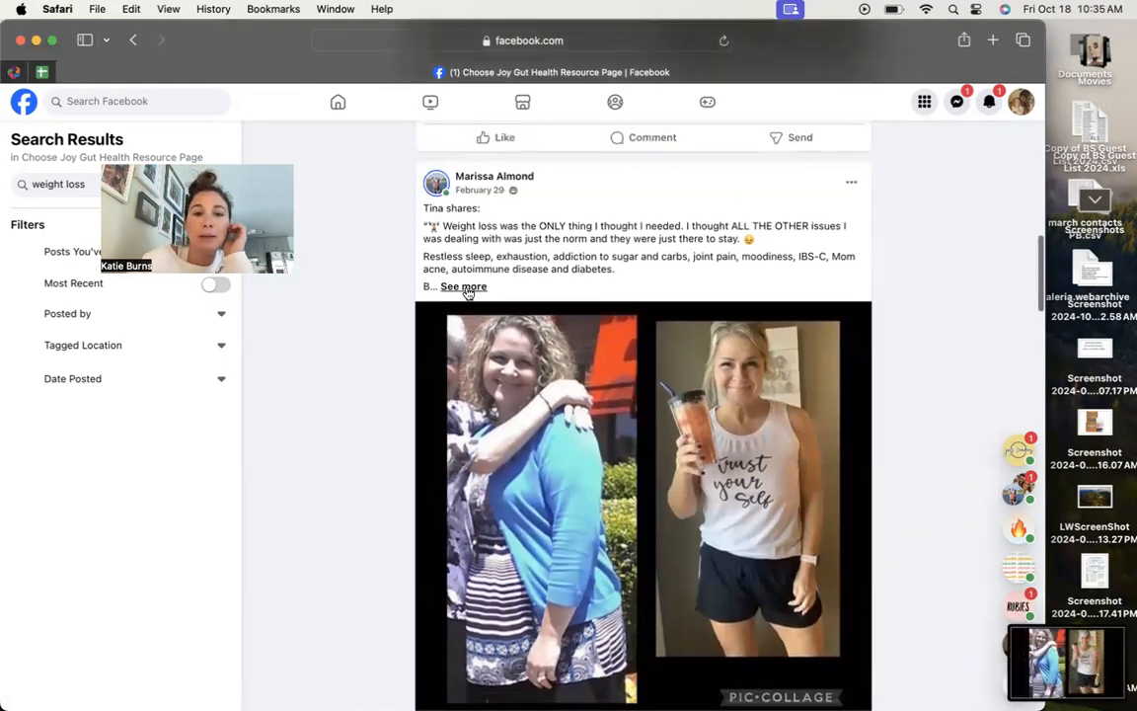
Expand one testimony with 'See more' and select its full text
left_click(462, 286)
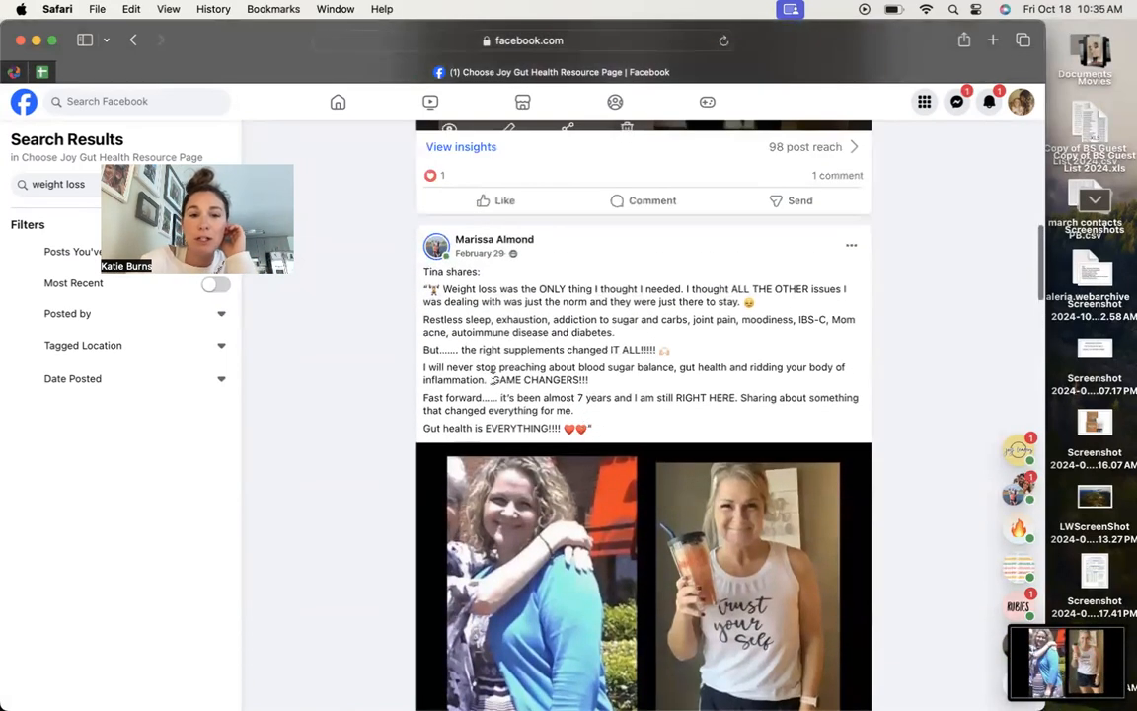
left_click_drag(423, 288, 593, 426)
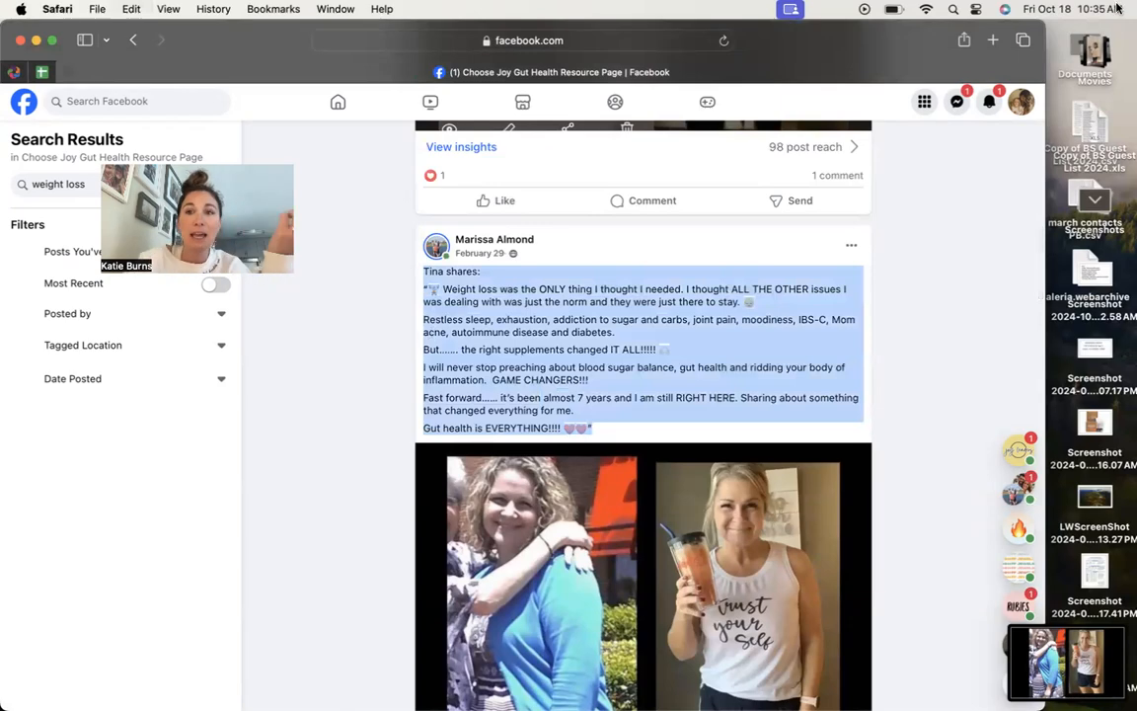
left_click(993, 40)
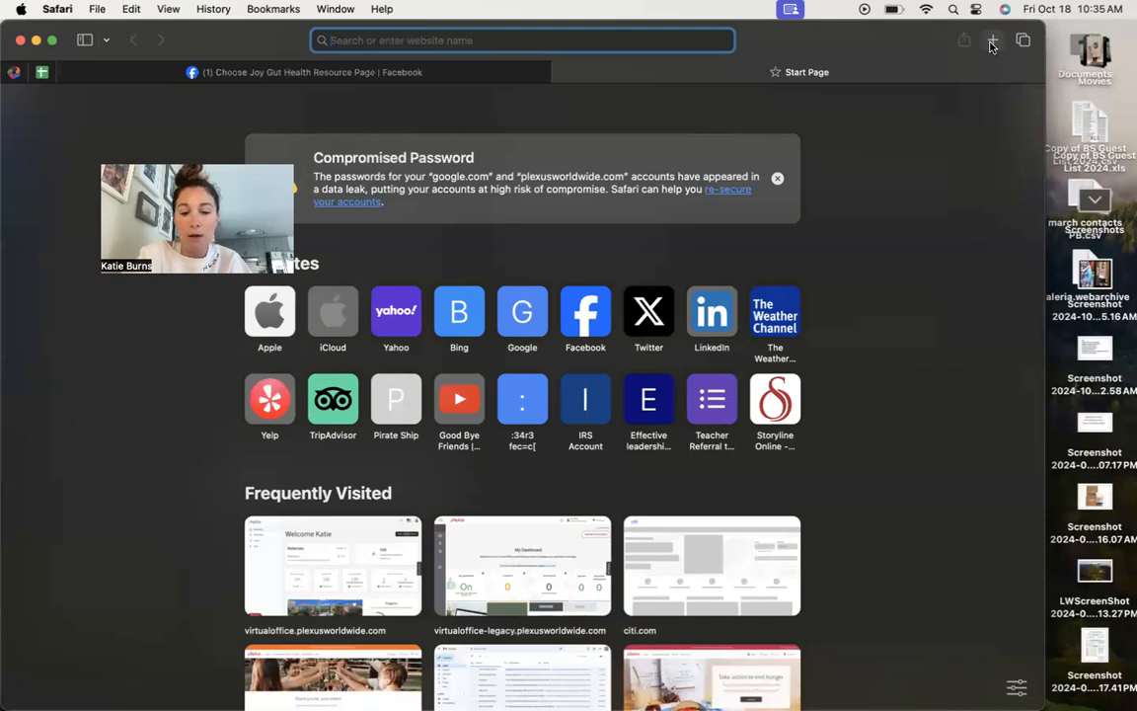
Navigate the new tab to Docs and reopen 'Untitled document' from Recent documents
type("conte")
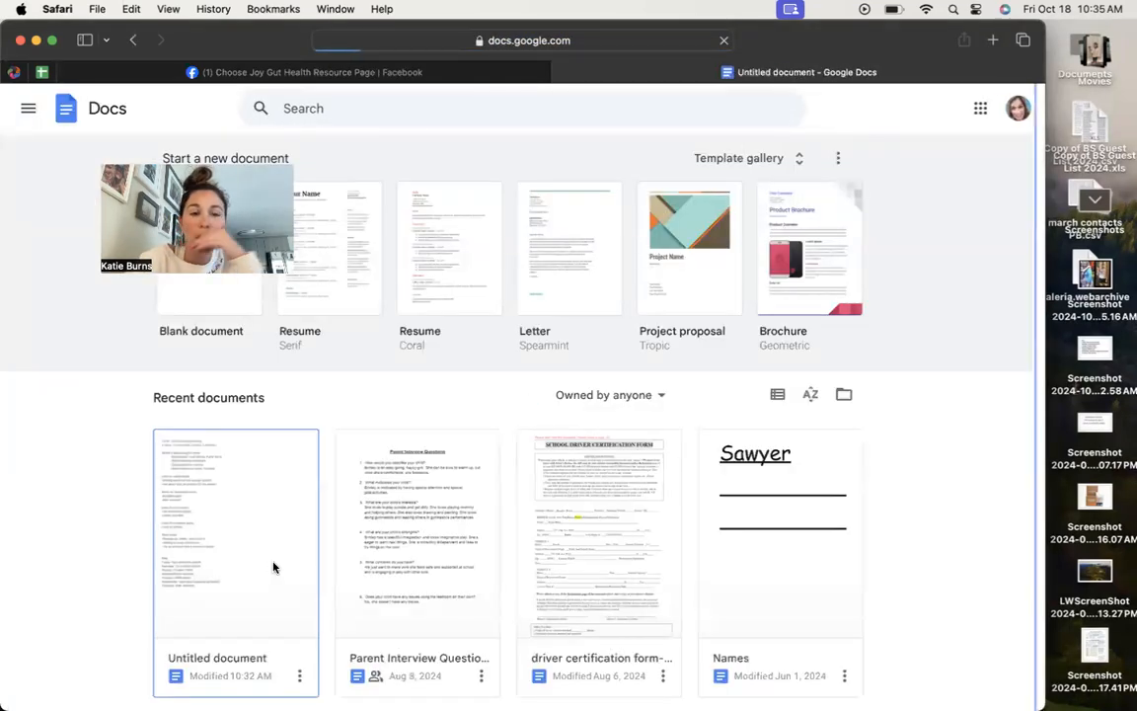
double_click(235, 533)
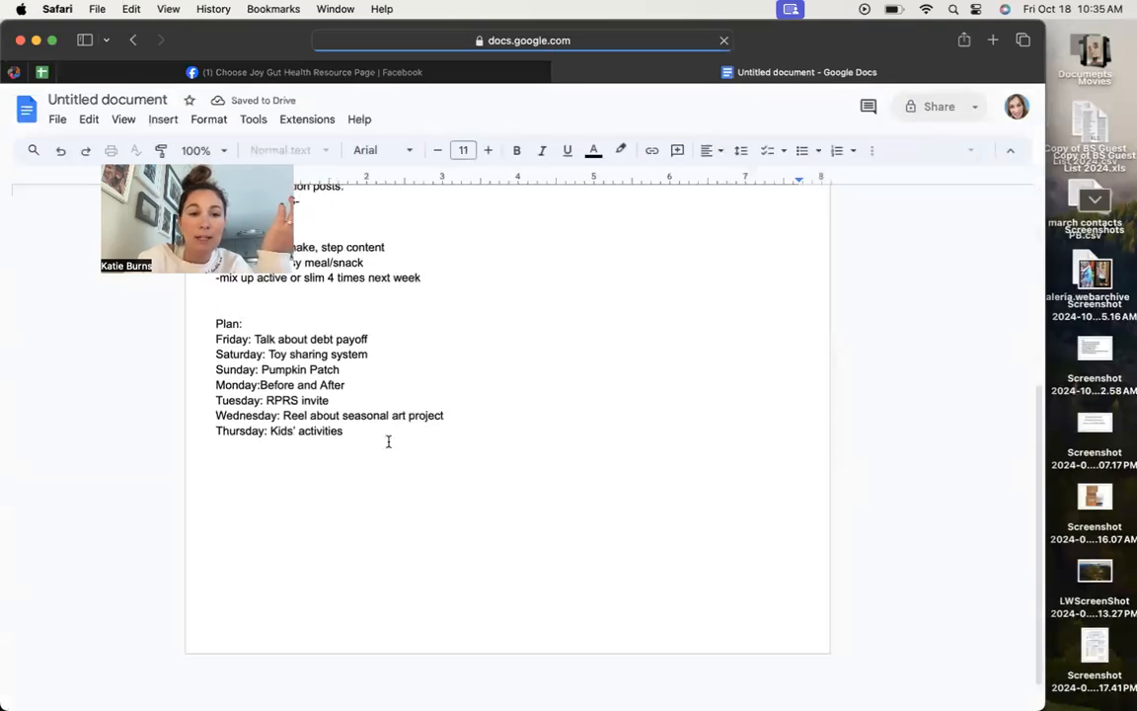